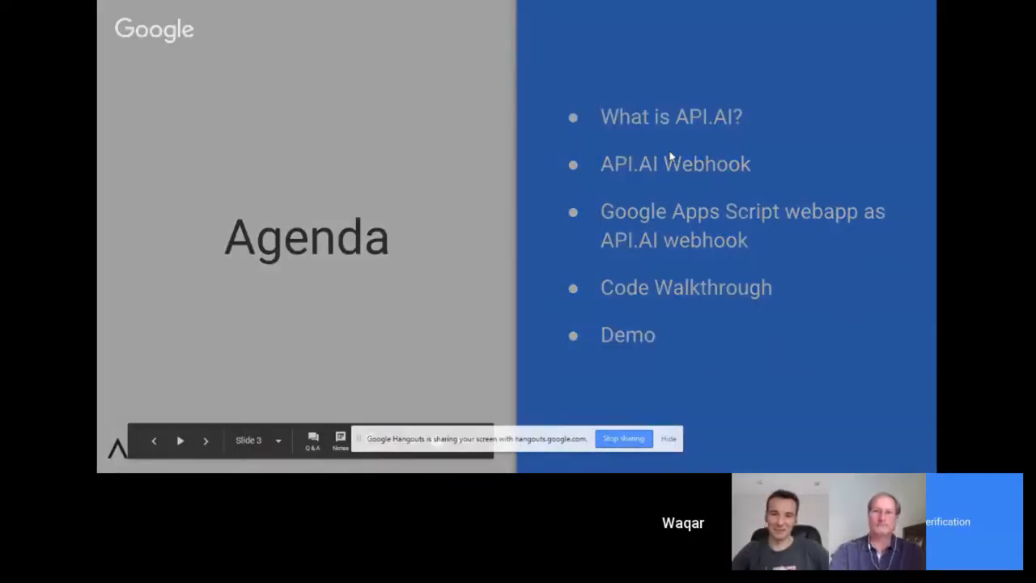
Advance past the Agenda slide to the webhook-with-Apps-Script diagram showing the proxy POST request
left_click(205, 440)
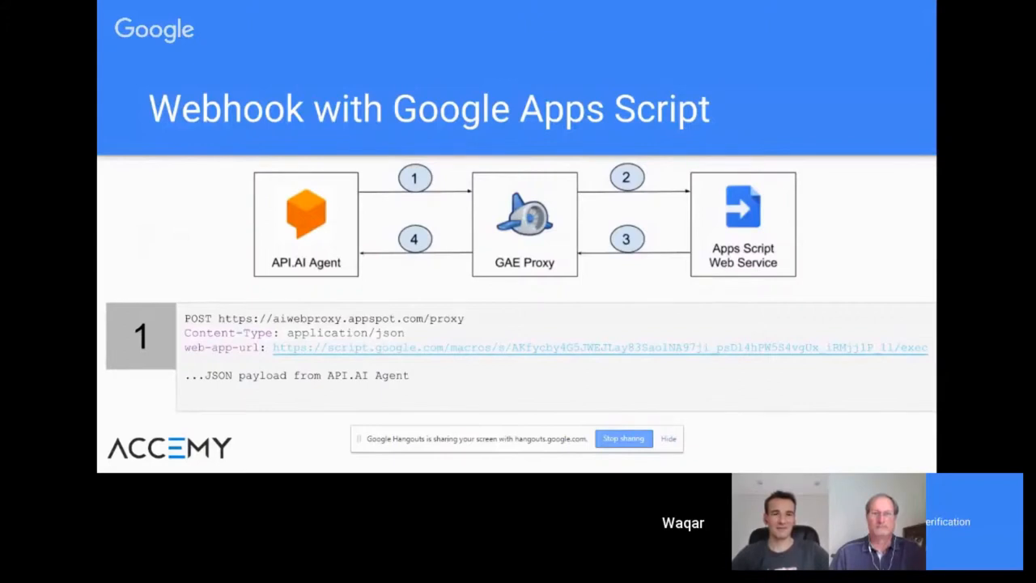
mouse_move(329, 232)
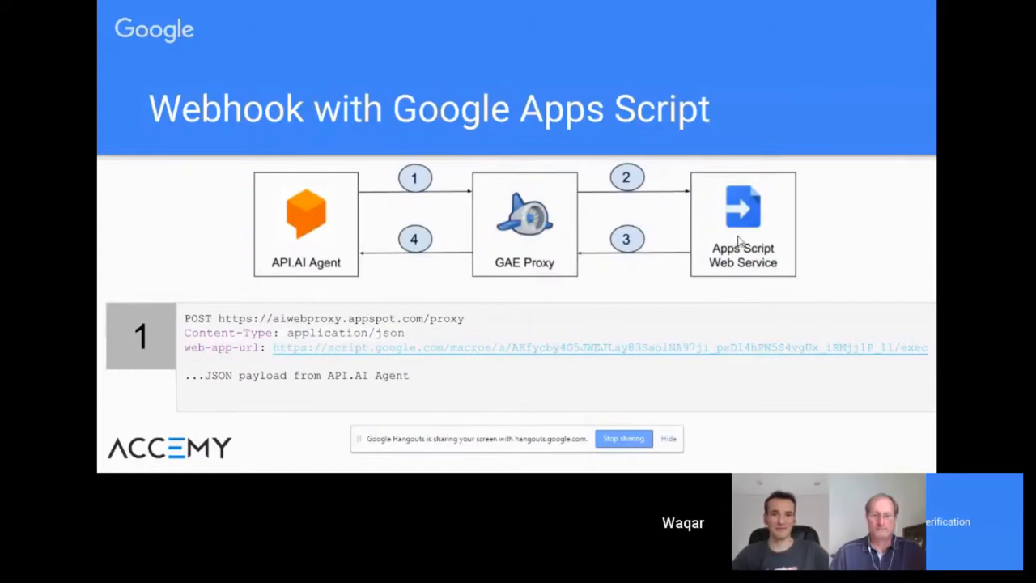
mouse_move(554, 151)
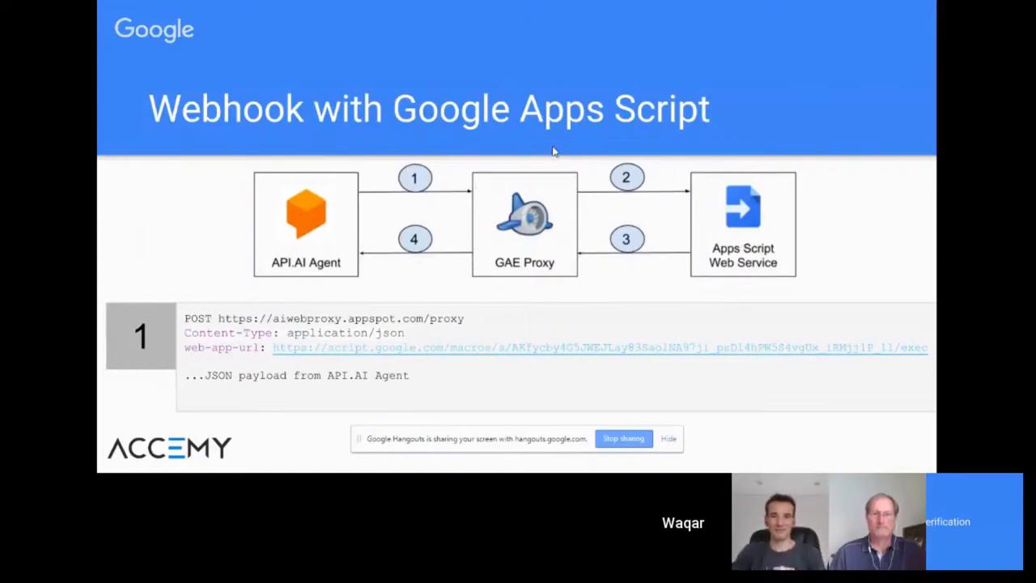
mouse_move(581, 257)
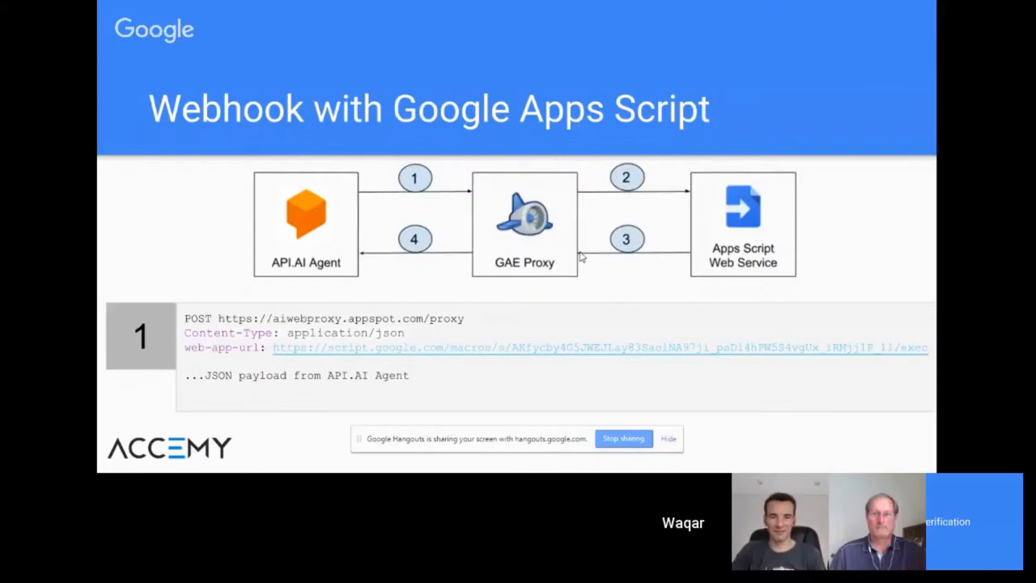
mouse_move(373, 213)
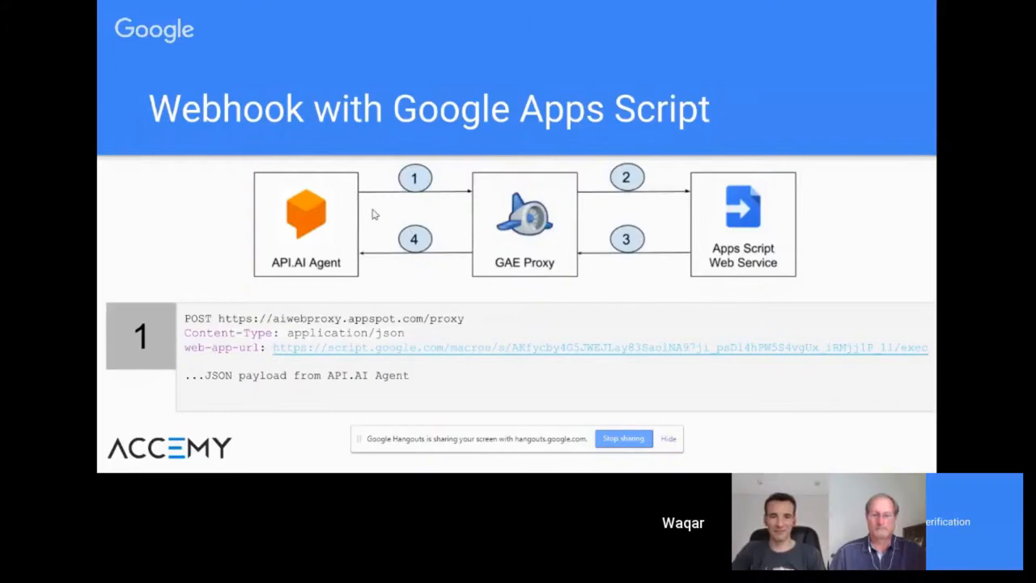
mouse_move(359, 209)
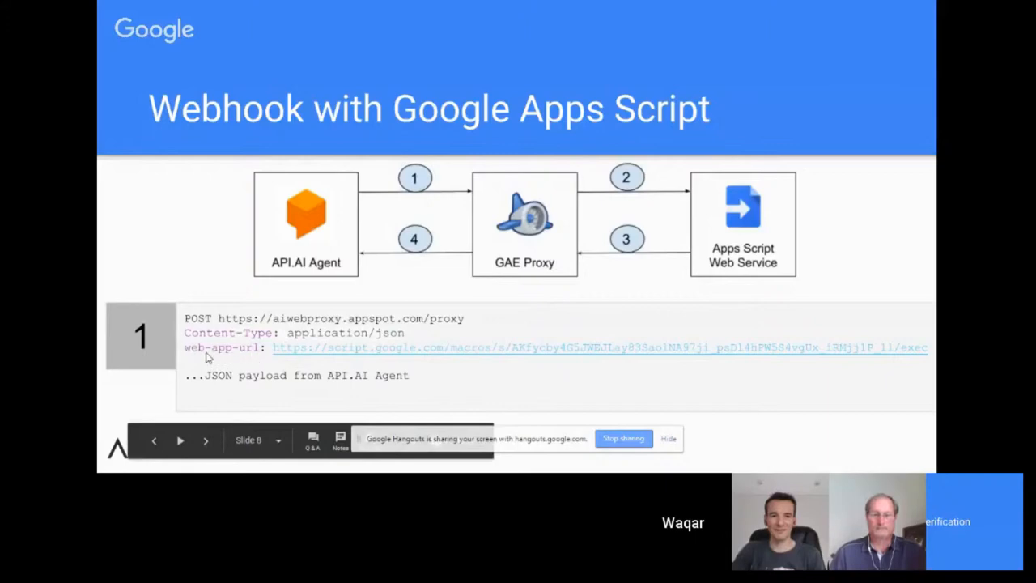
mouse_move(198, 354)
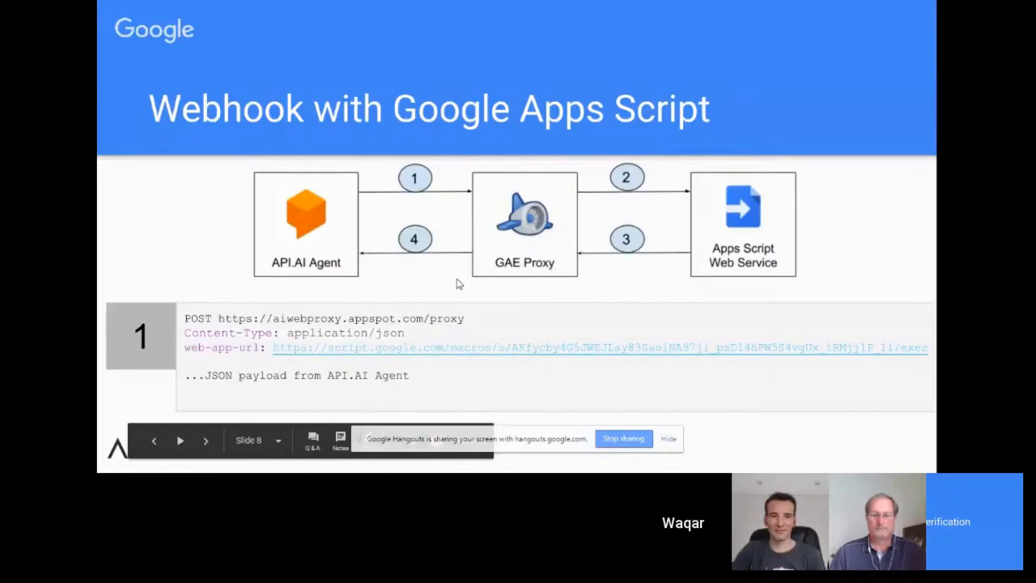
mouse_move(387, 366)
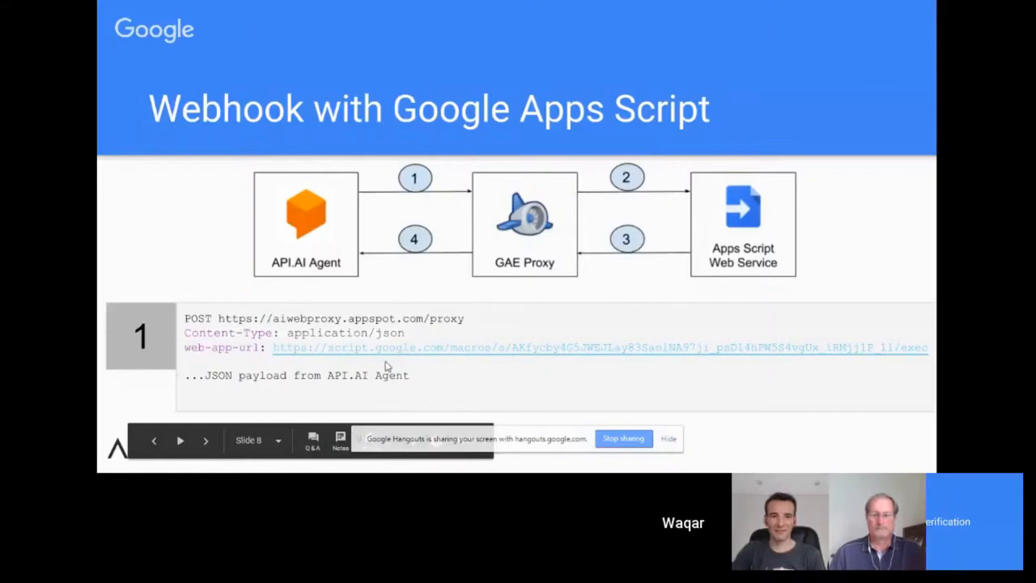
mouse_move(241, 359)
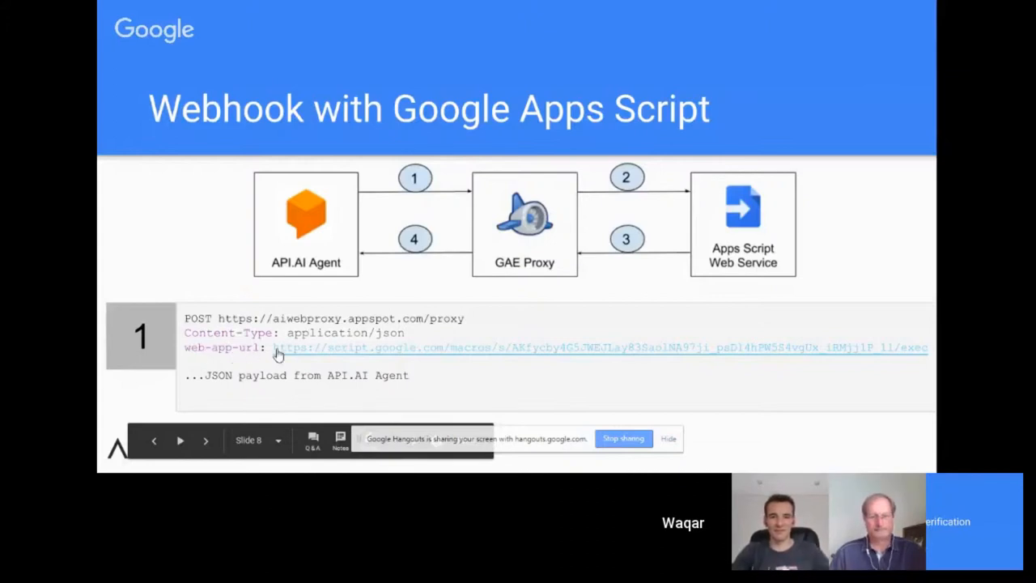
mouse_move(427, 368)
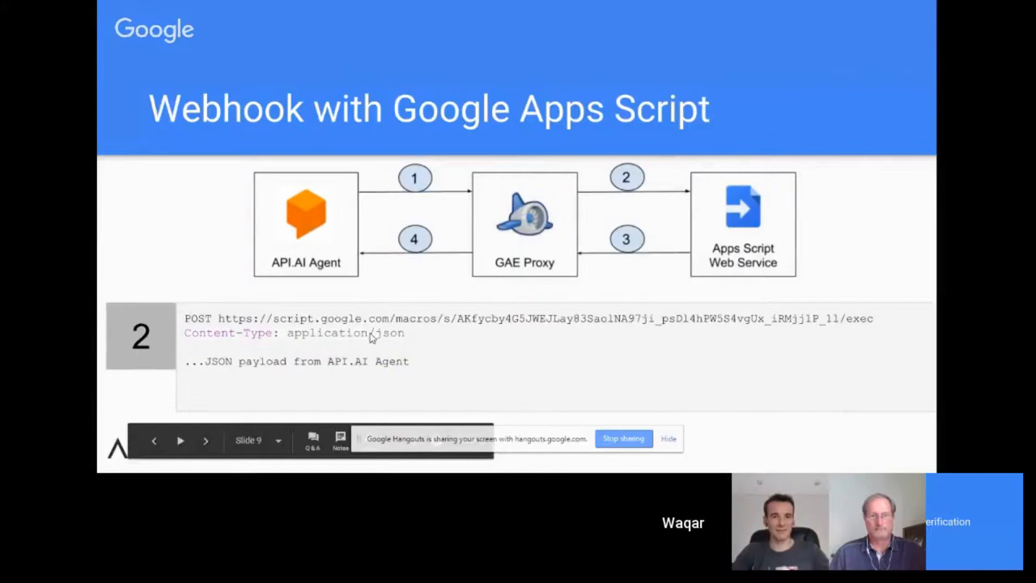
mouse_move(271, 348)
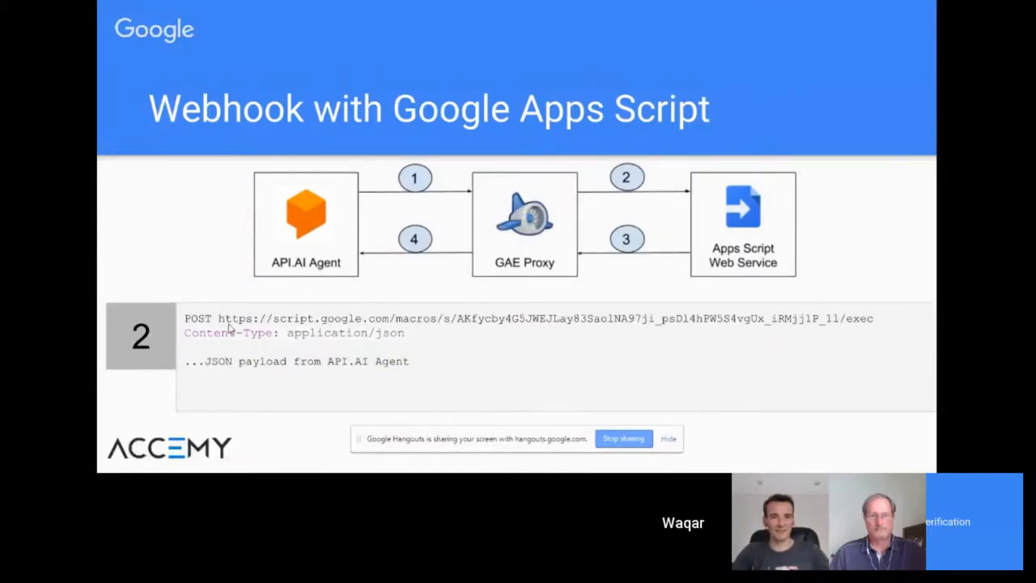
mouse_move(306, 349)
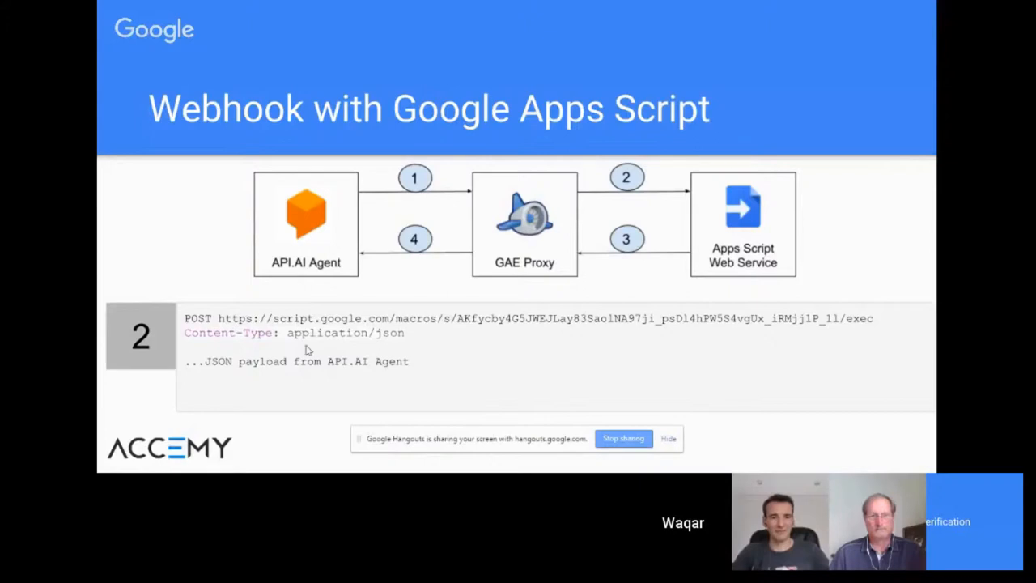
mouse_move(749, 259)
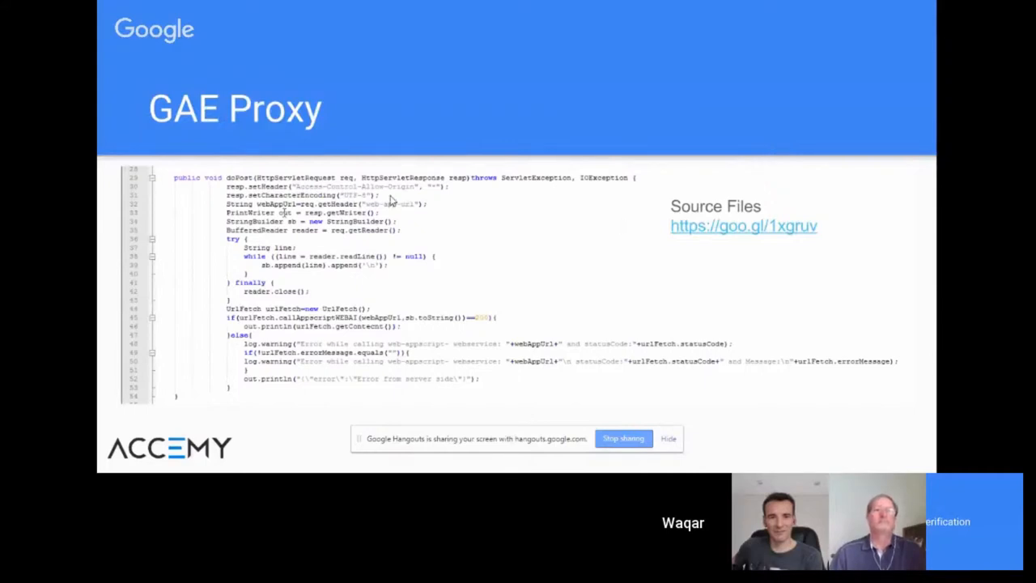
mouse_move(401, 210)
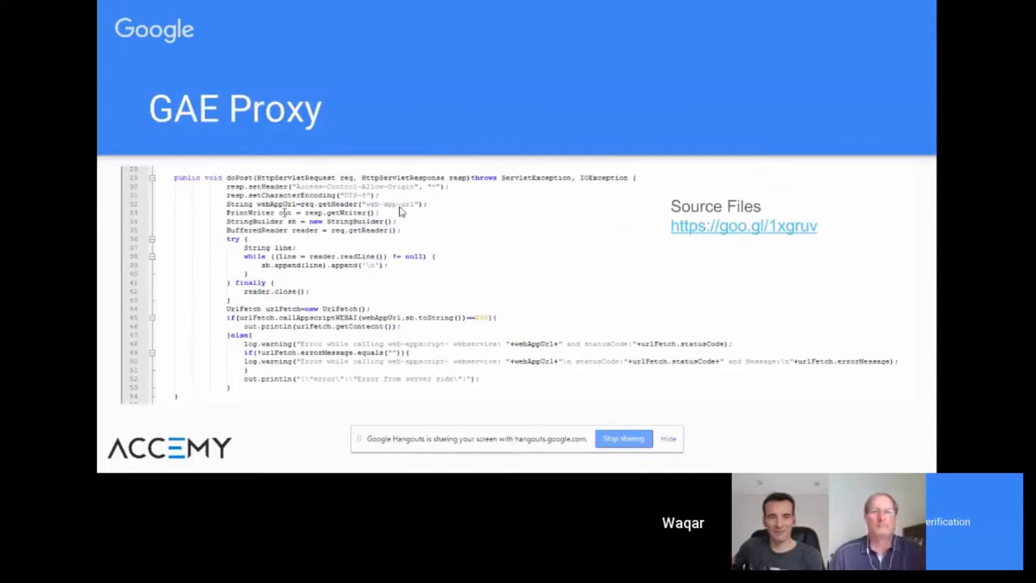
mouse_move(415, 211)
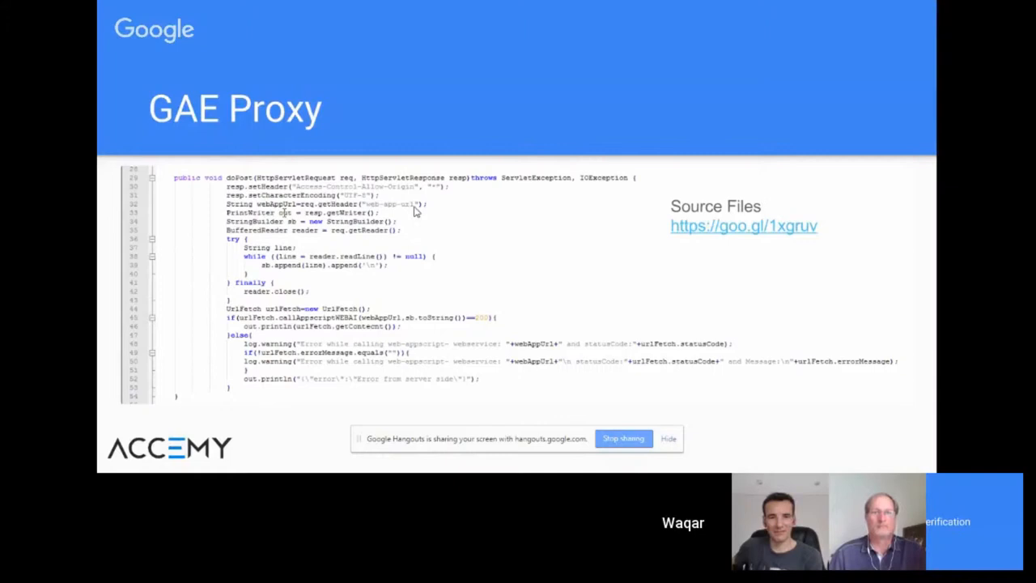
mouse_move(376, 211)
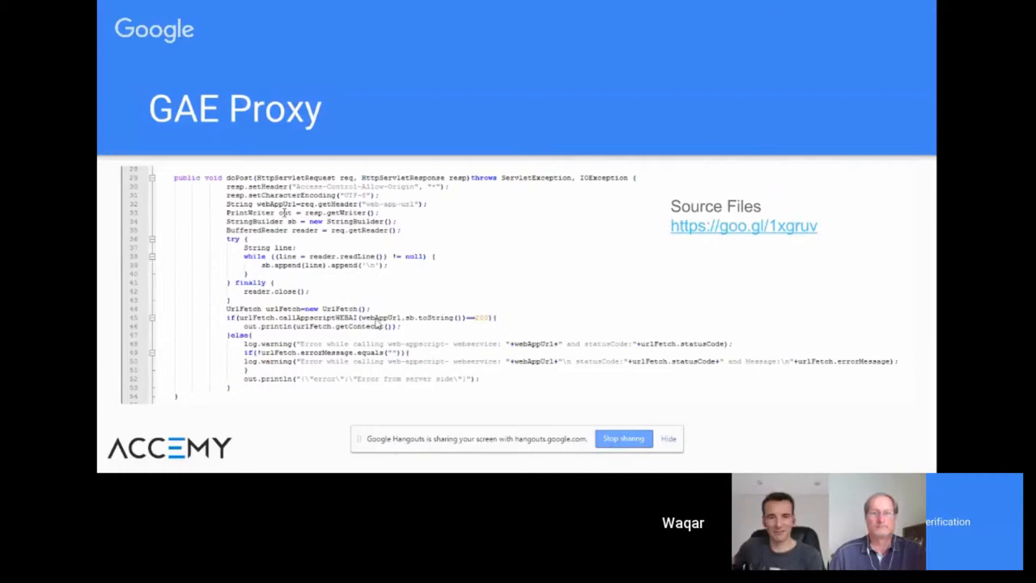
mouse_move(348, 324)
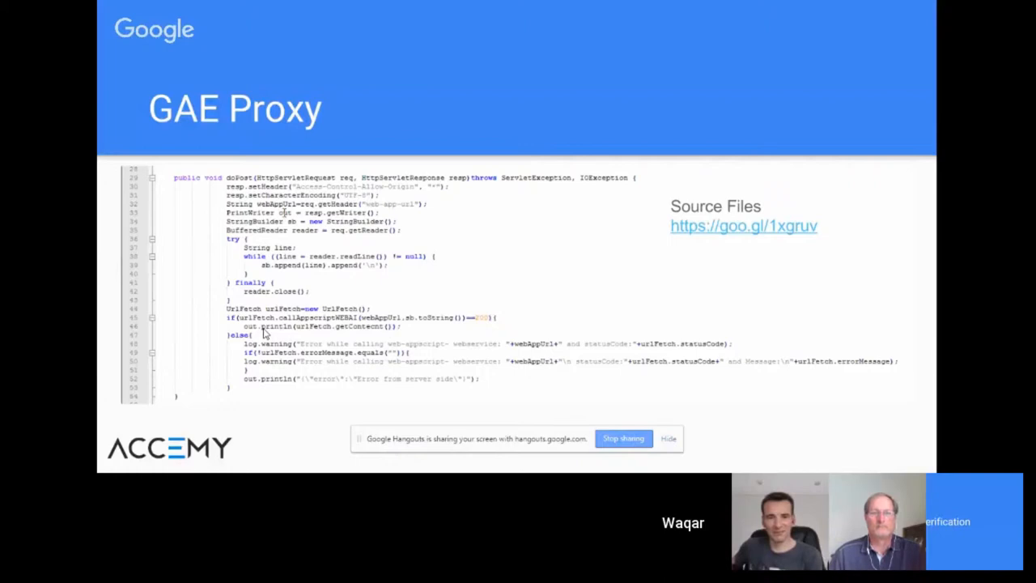
mouse_move(669, 233)
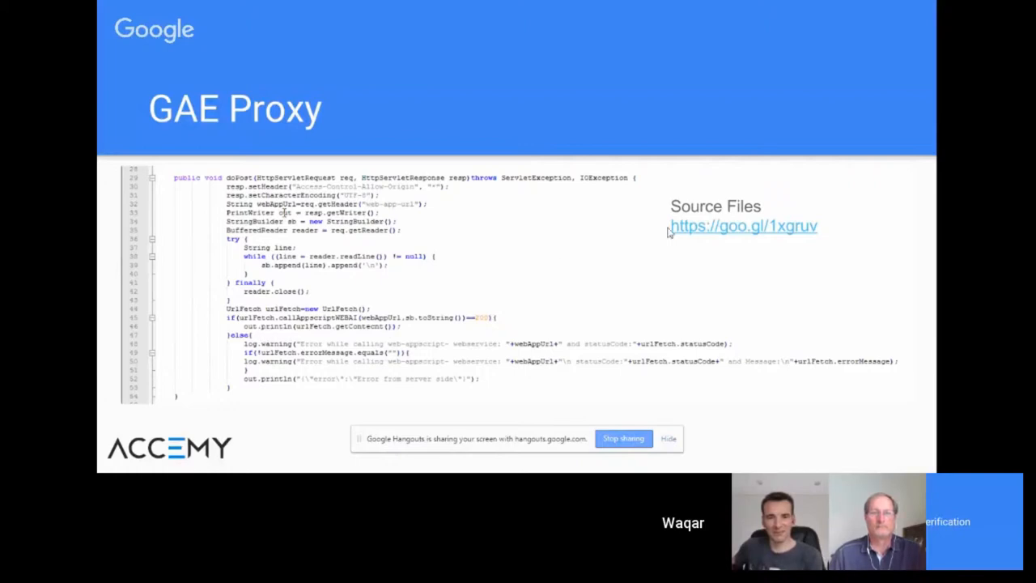
Follow the Source Files link to the GAE Proxy Files Drive folder with WebHook.java and UrlFetch.java
left_click(743, 226)
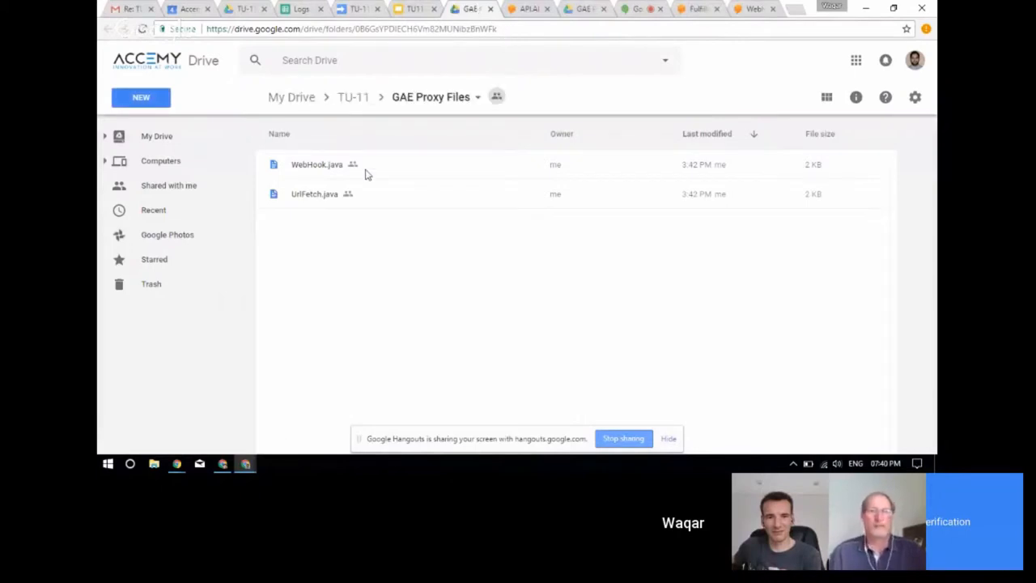
right_click(317, 165)
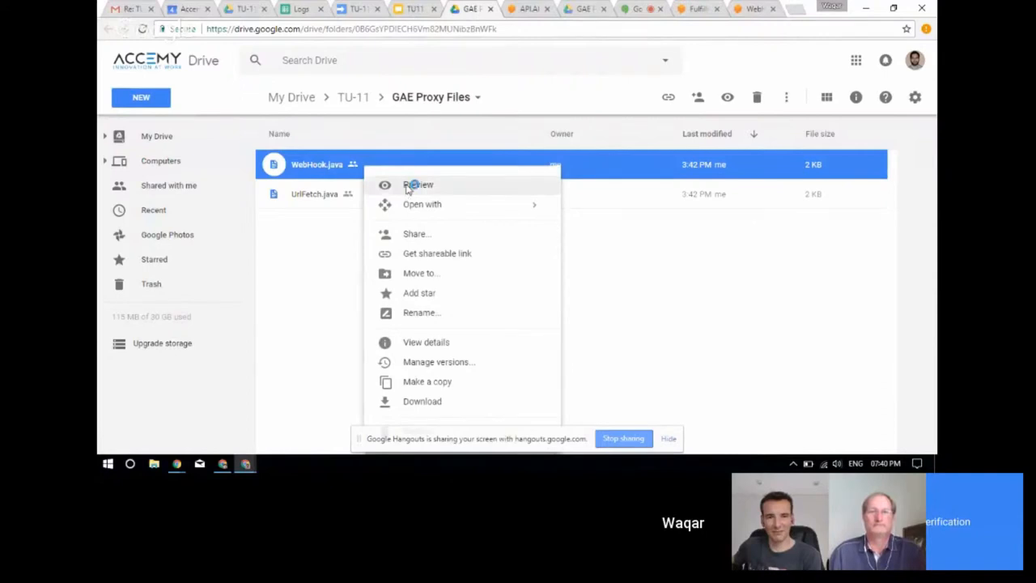
left_click(419, 184)
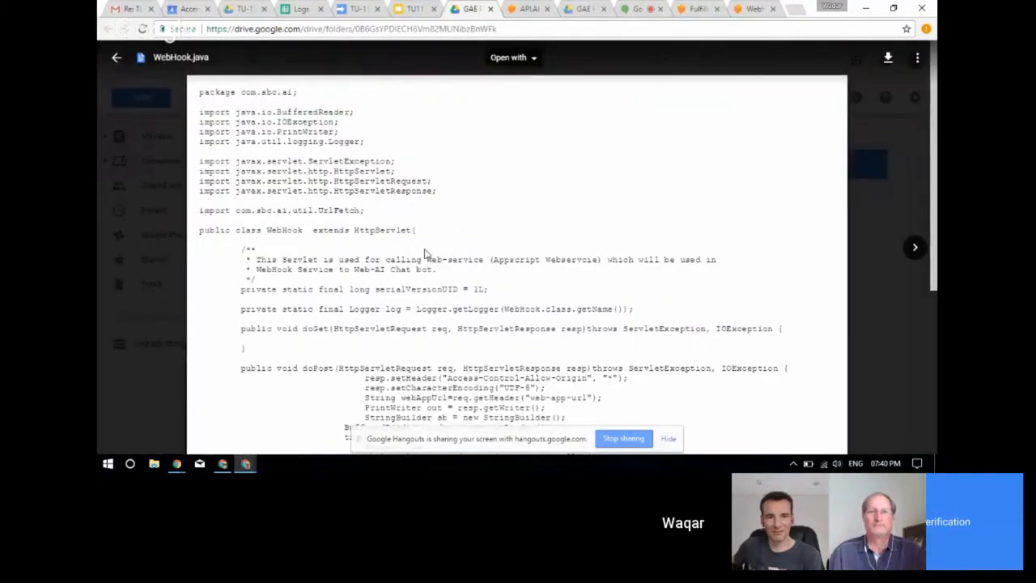
scroll("down", 3)
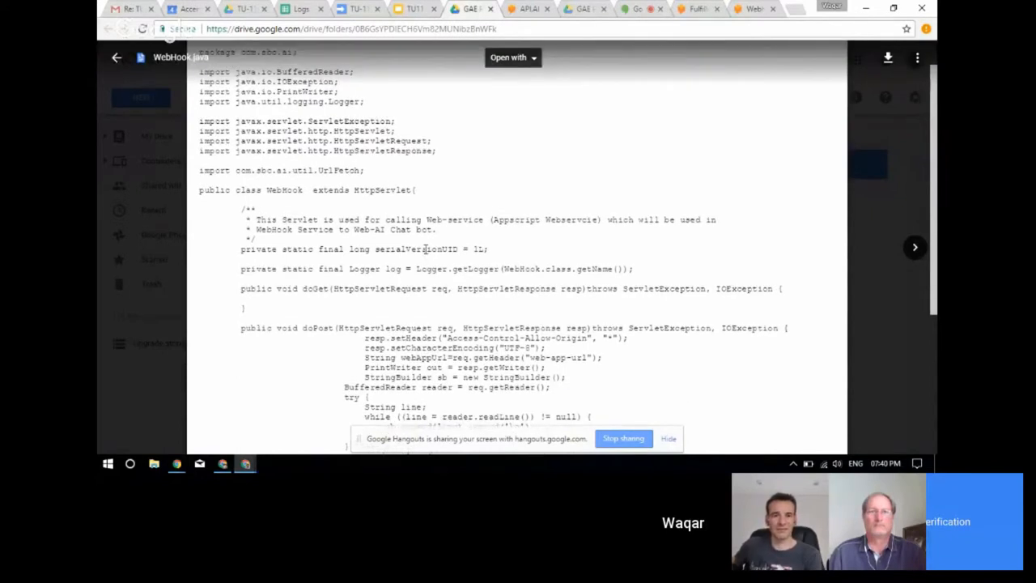
scroll("down", 3)
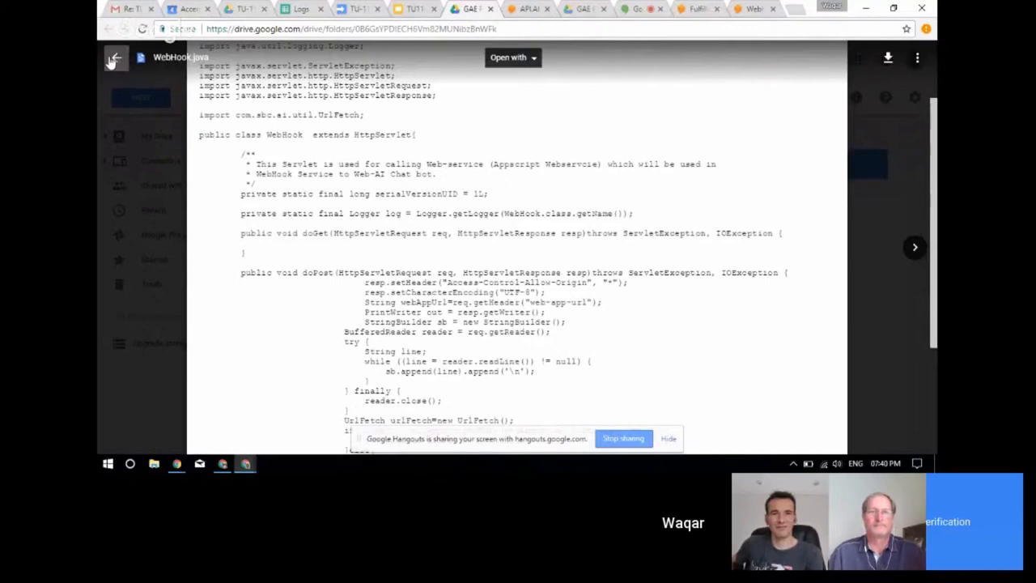
left_click(416, 9)
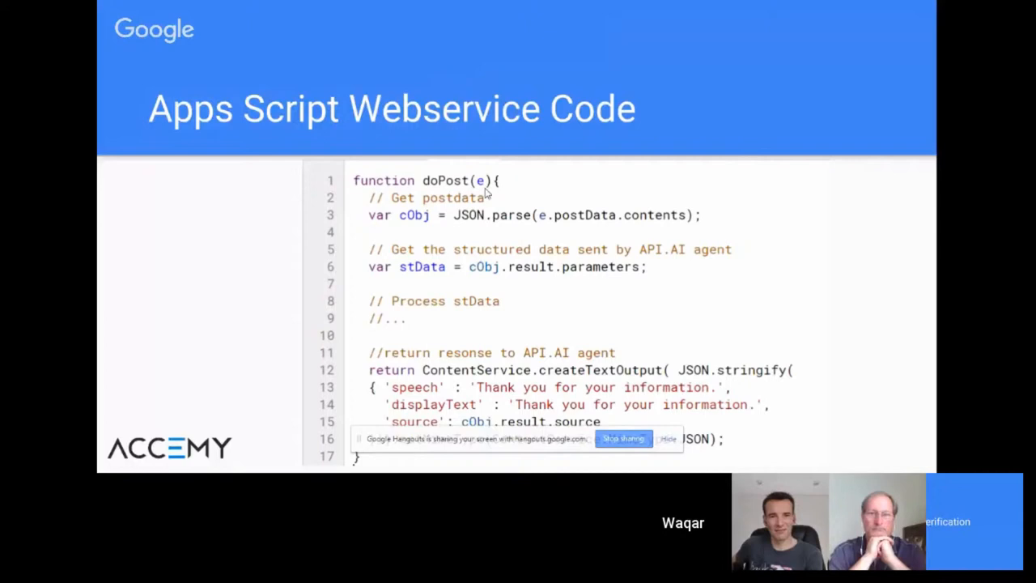
mouse_move(659, 218)
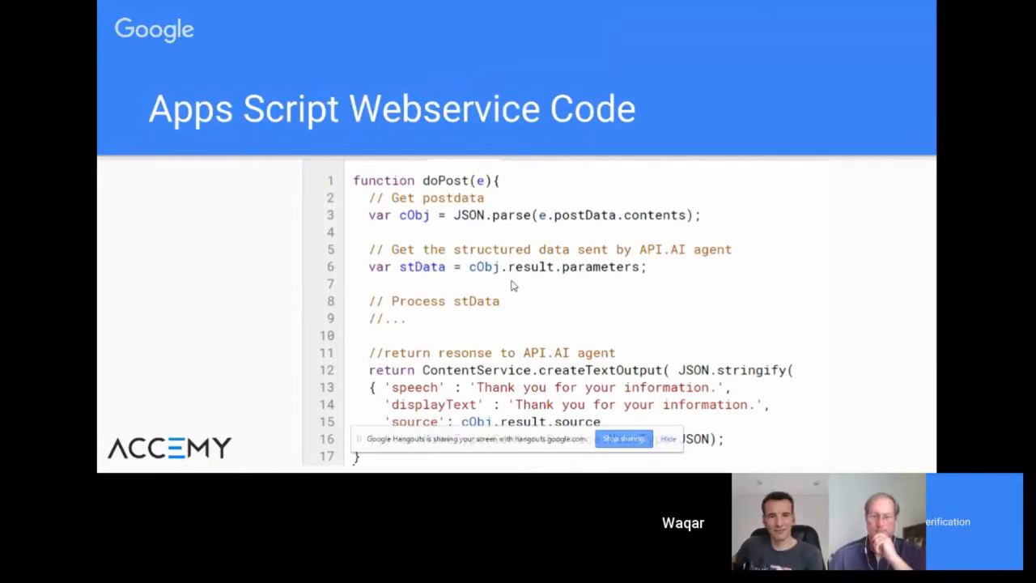
mouse_move(557, 284)
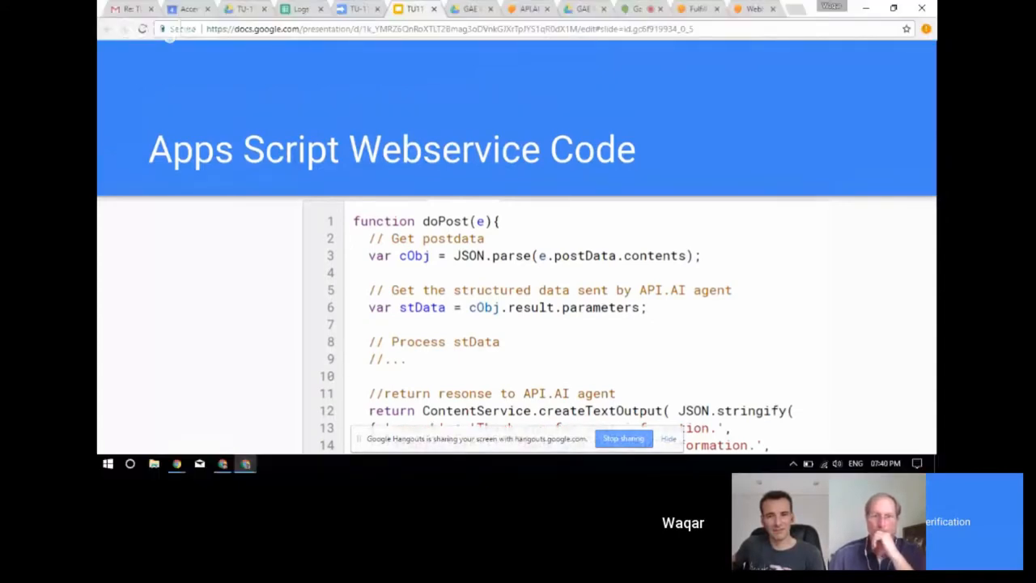
Scroll the Fulfillment docs to the sample request and highlight parameters city Rome and name Ana
left_click(526, 9)
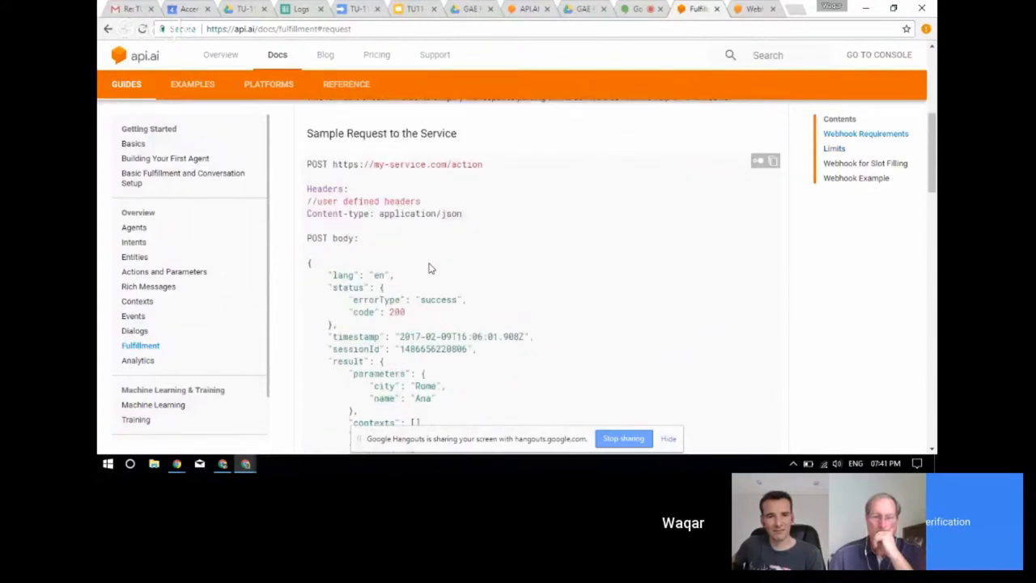
scroll("down", 3)
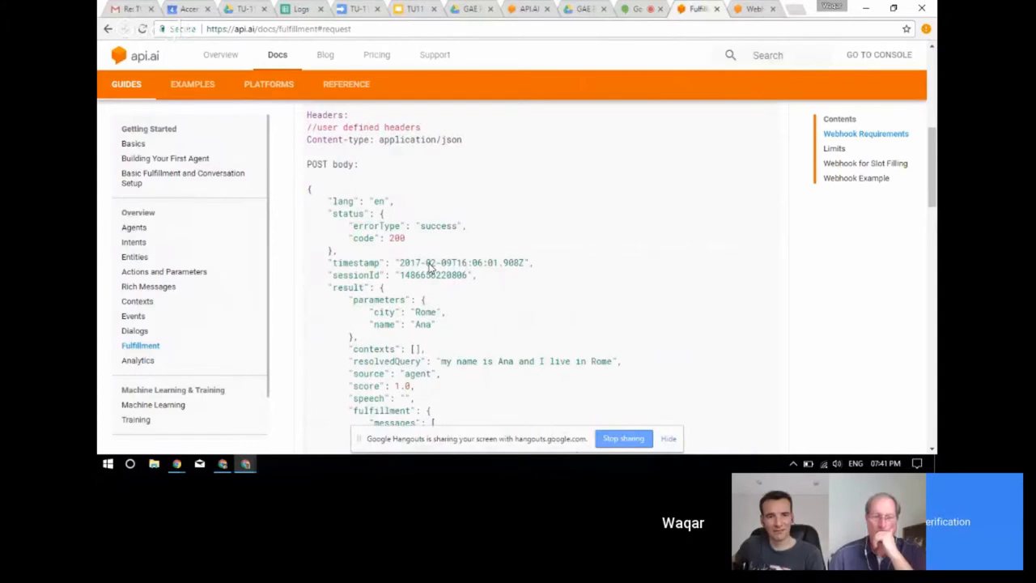
scroll("down", 3)
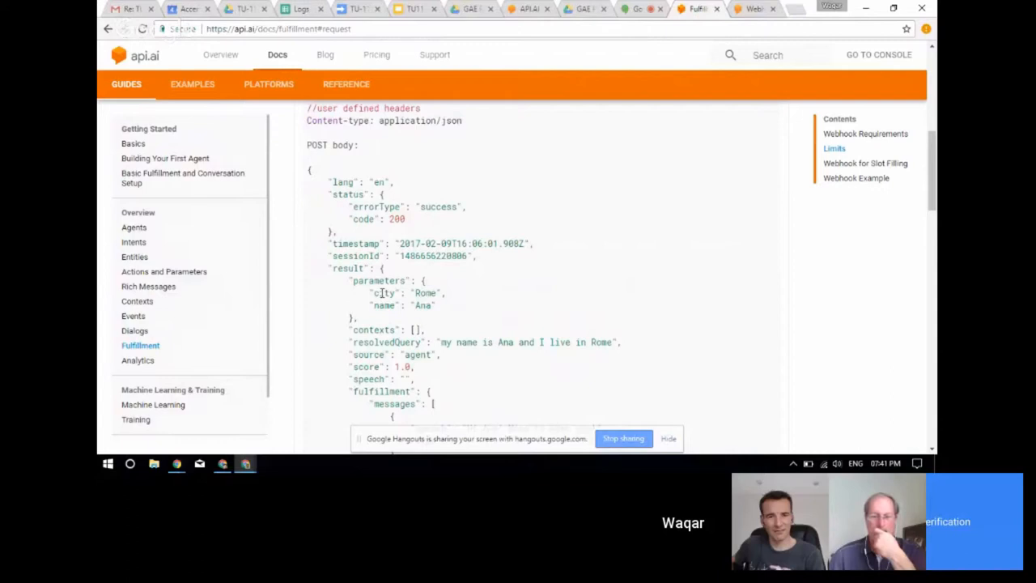
double_click(384, 293)
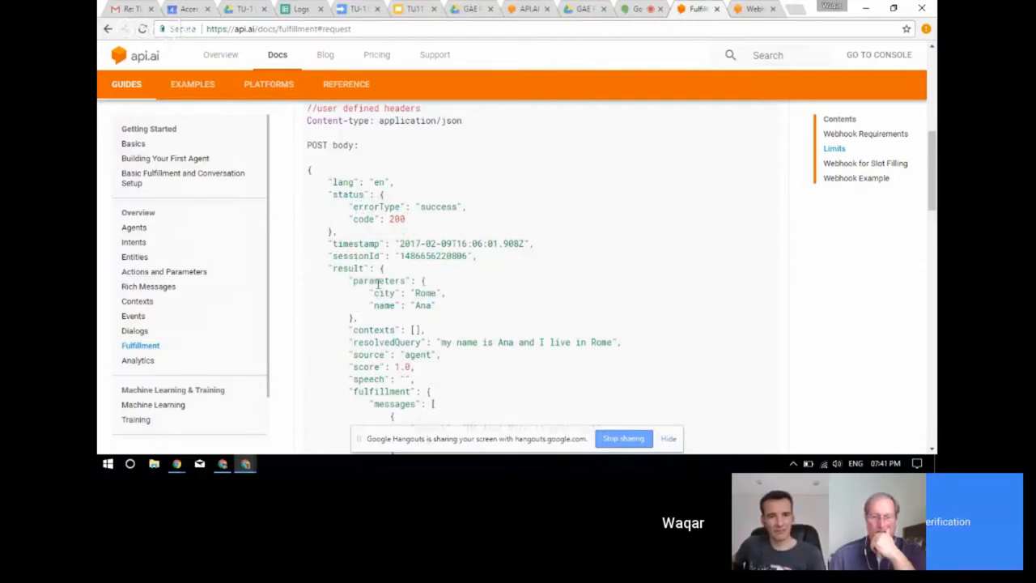
mouse_move(364, 9)
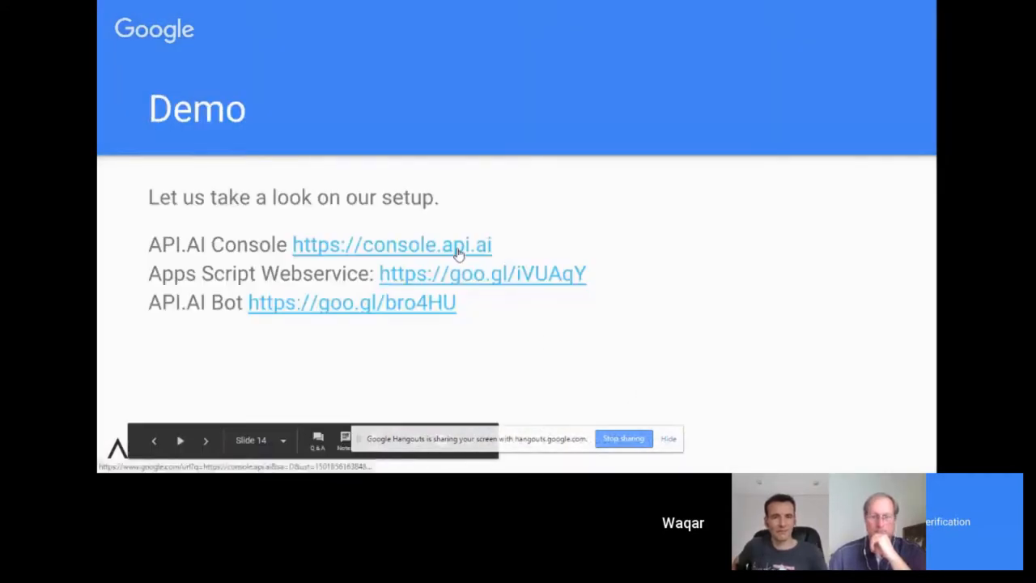
Follow the console.api.ai link on the Demo slide to the AppointmentBooking agent's intents
left_click(392, 244)
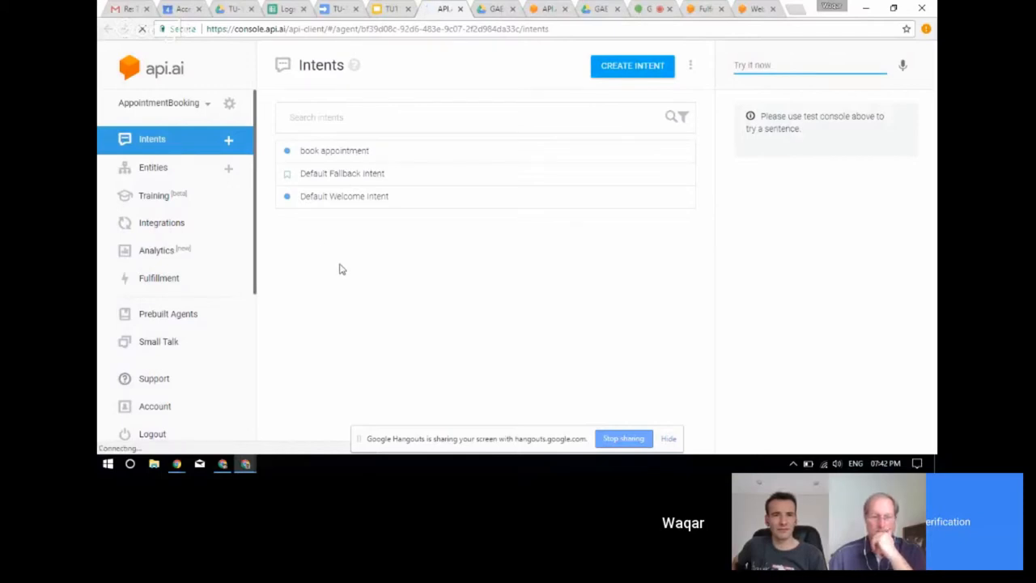
mouse_move(387, 271)
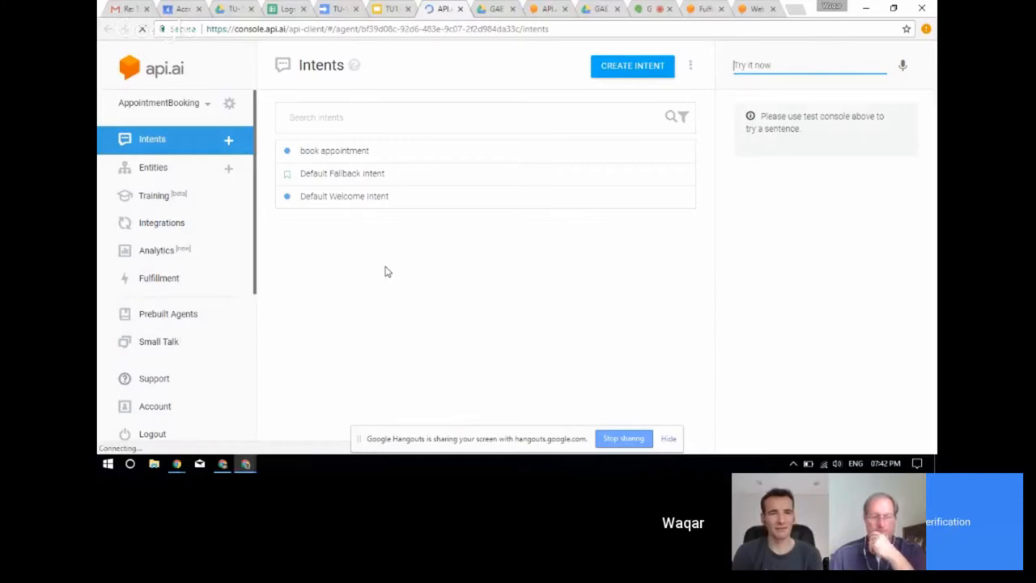
mouse_move(339, 151)
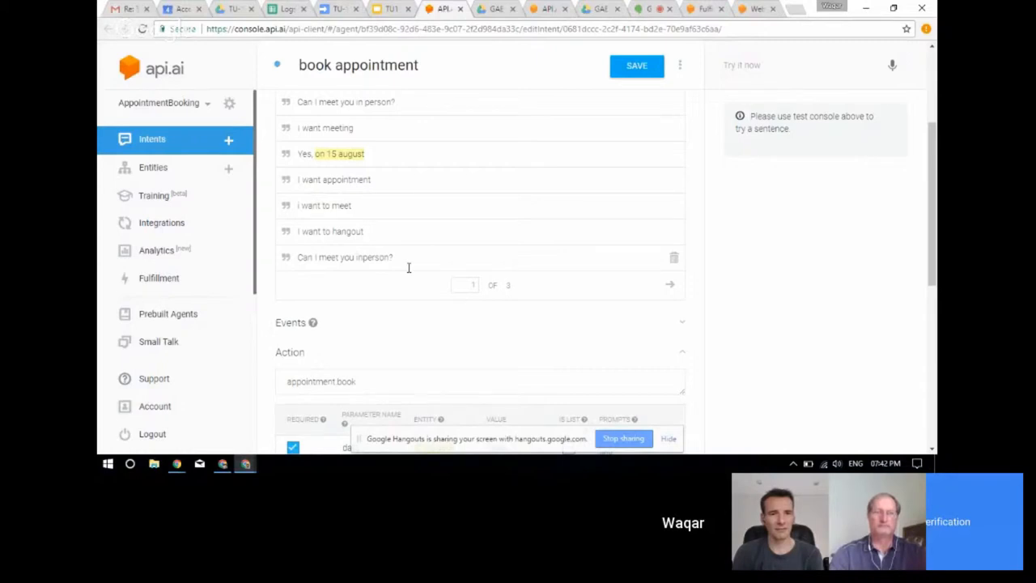
Review the date and time parameter prompts of book appointment, then return to the presentation
scroll("down", 3)
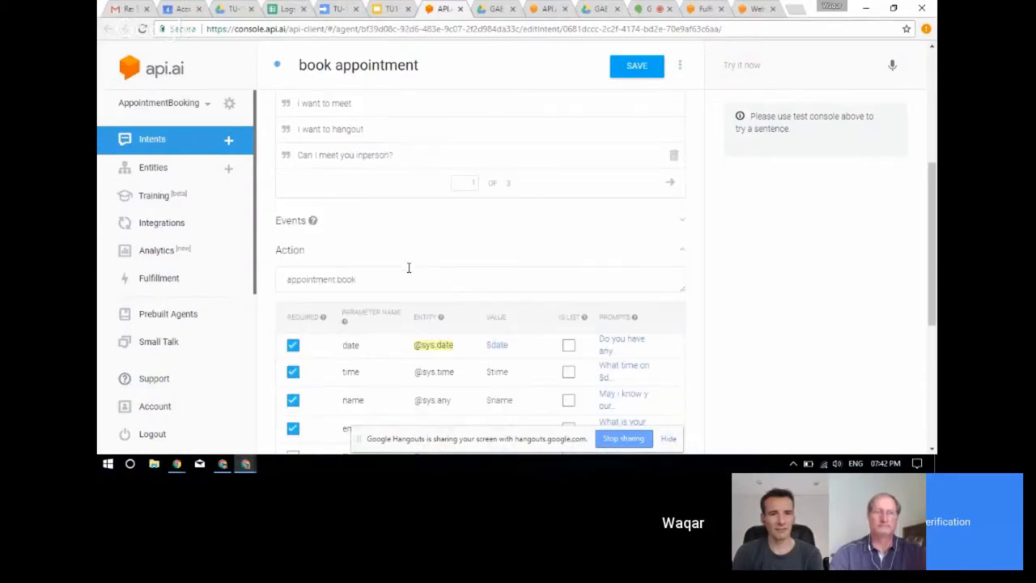
scroll("down", 3)
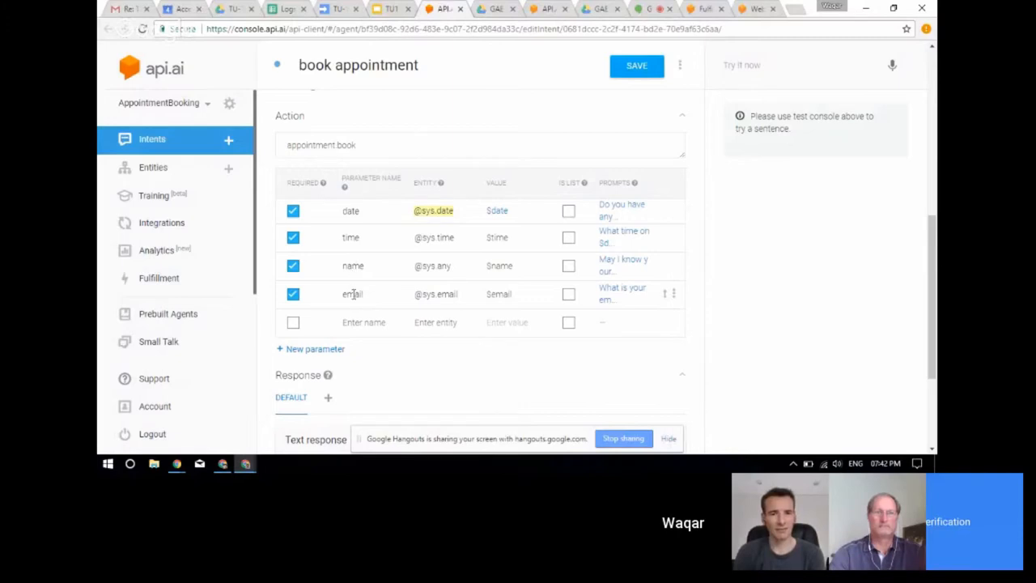
mouse_move(365, 294)
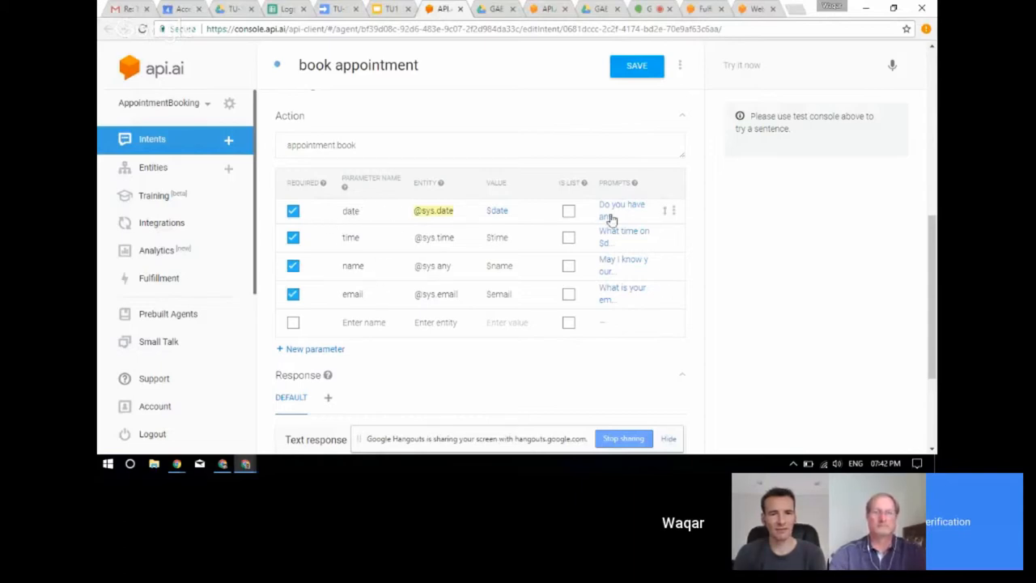
mouse_move(613, 212)
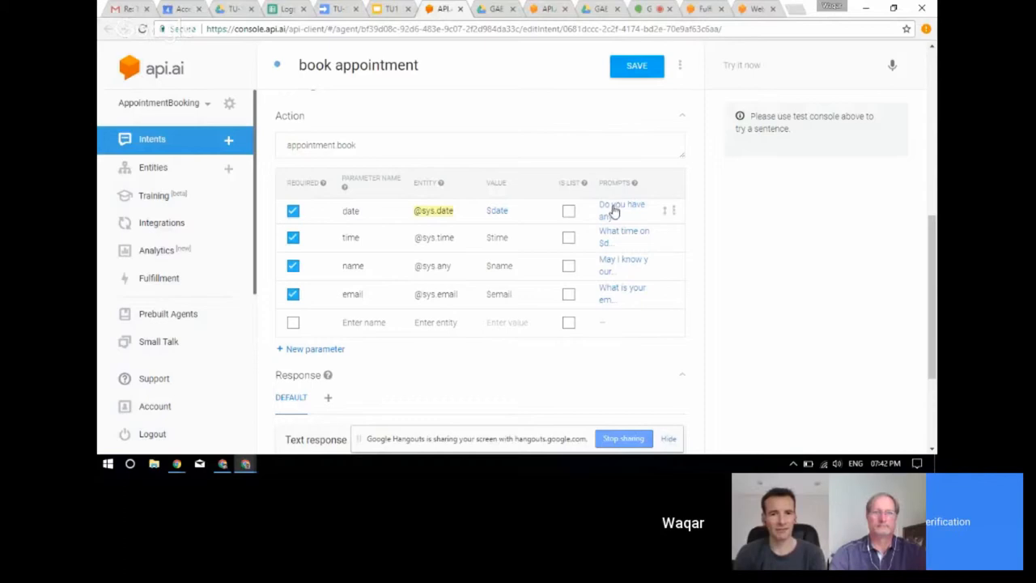
left_click(622, 211)
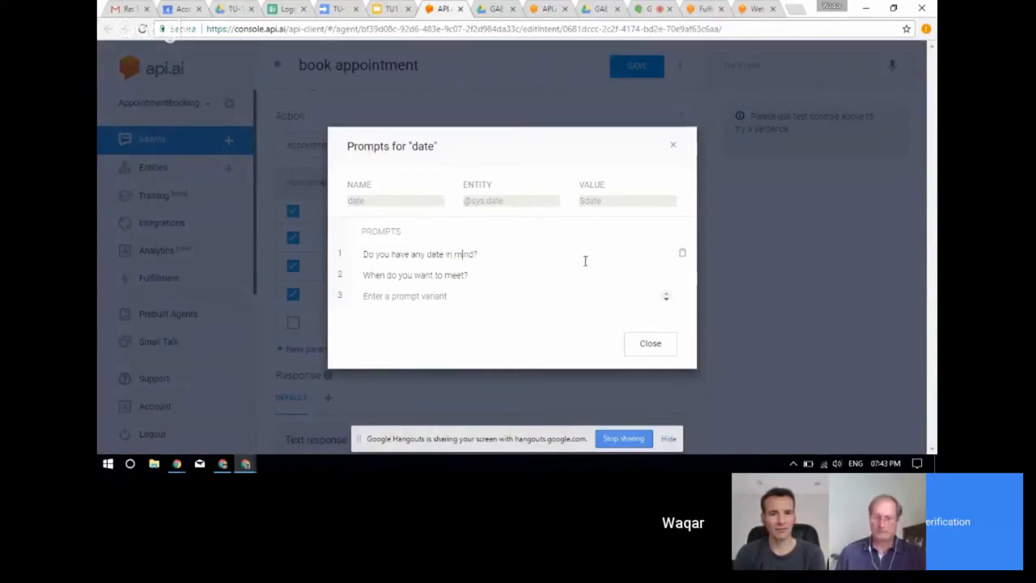
left_click(650, 343)
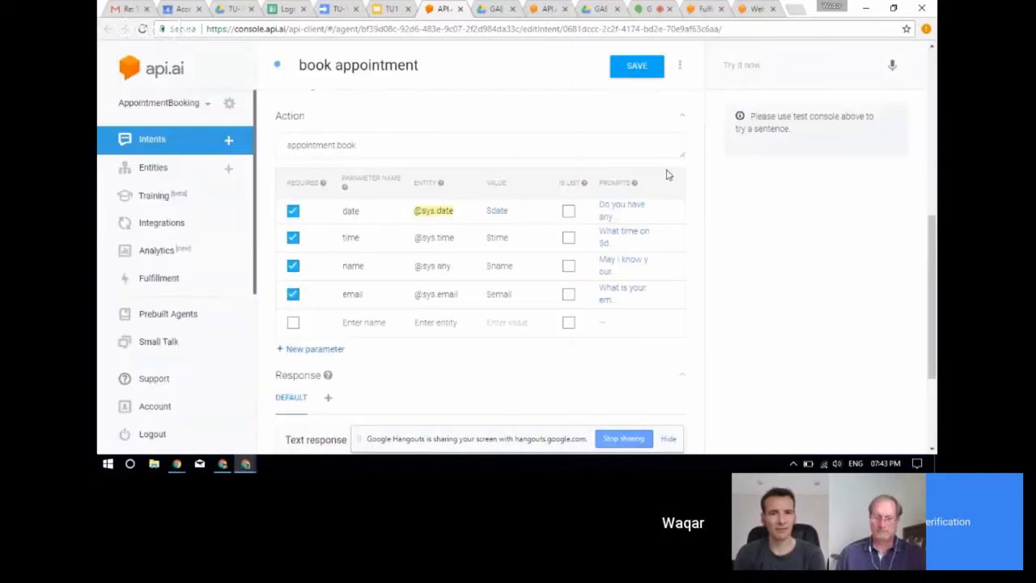
left_click(623, 237)
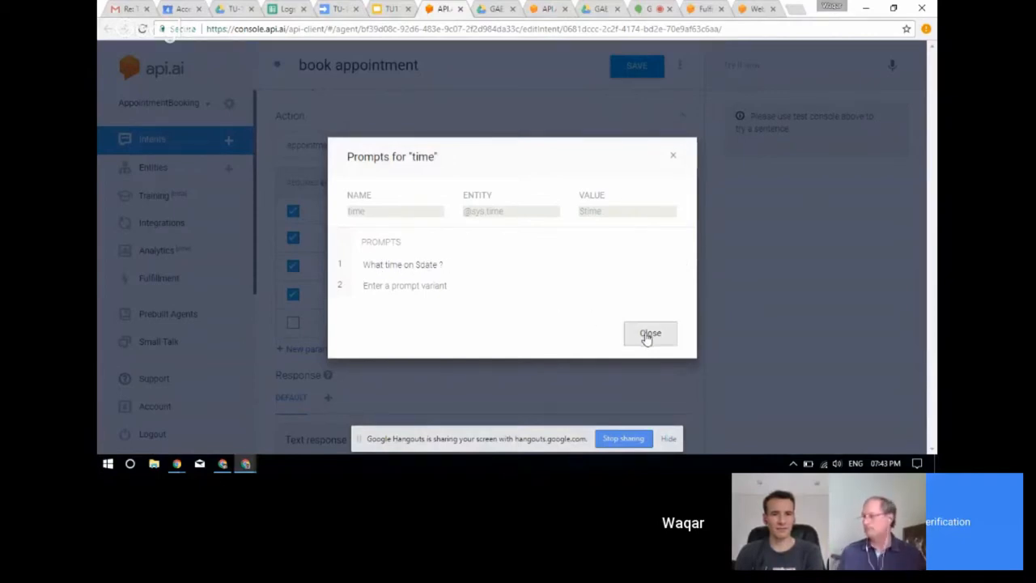
left_click(650, 333)
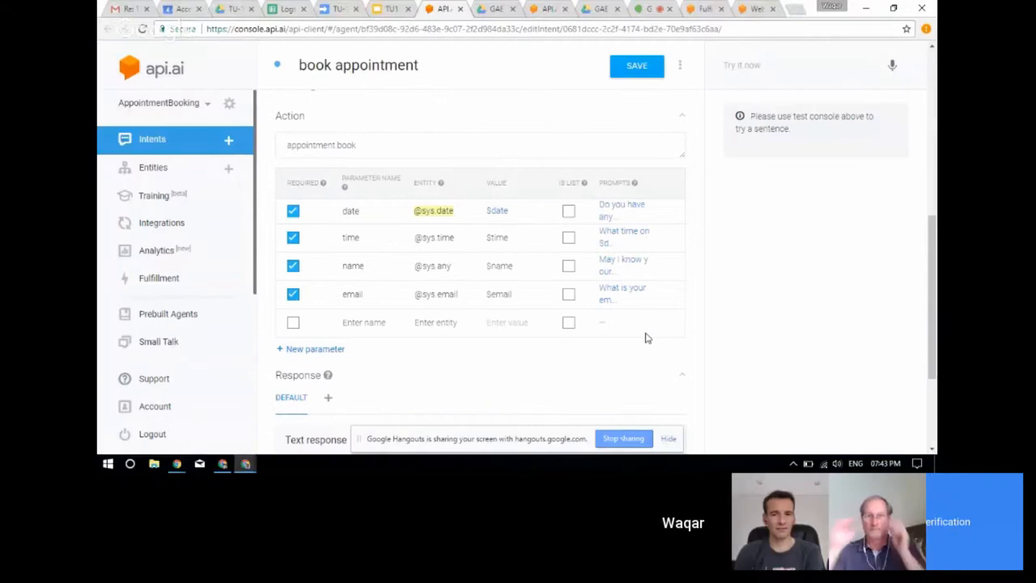
mouse_move(437, 318)
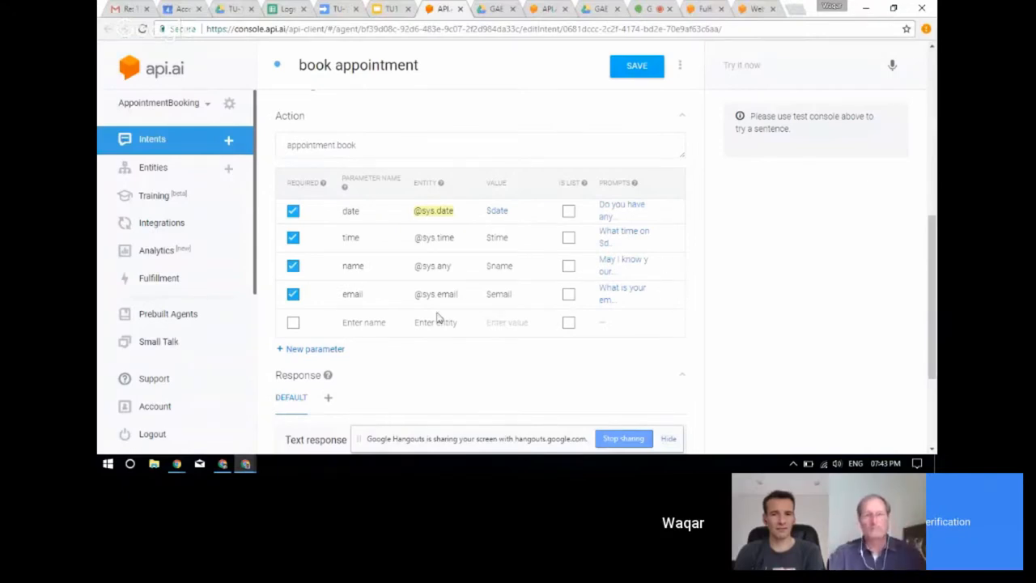
mouse_move(326, 243)
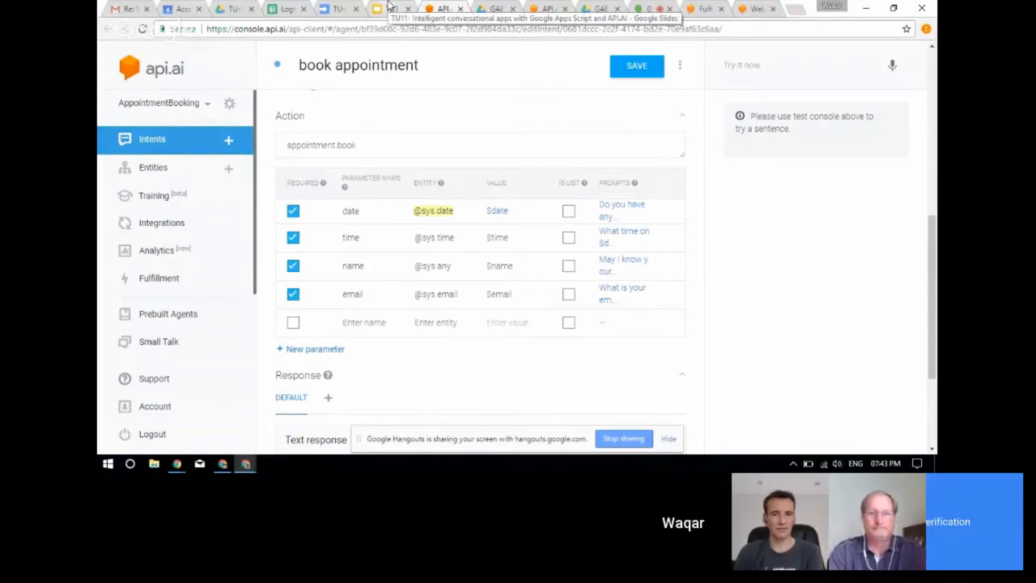
left_click(391, 9)
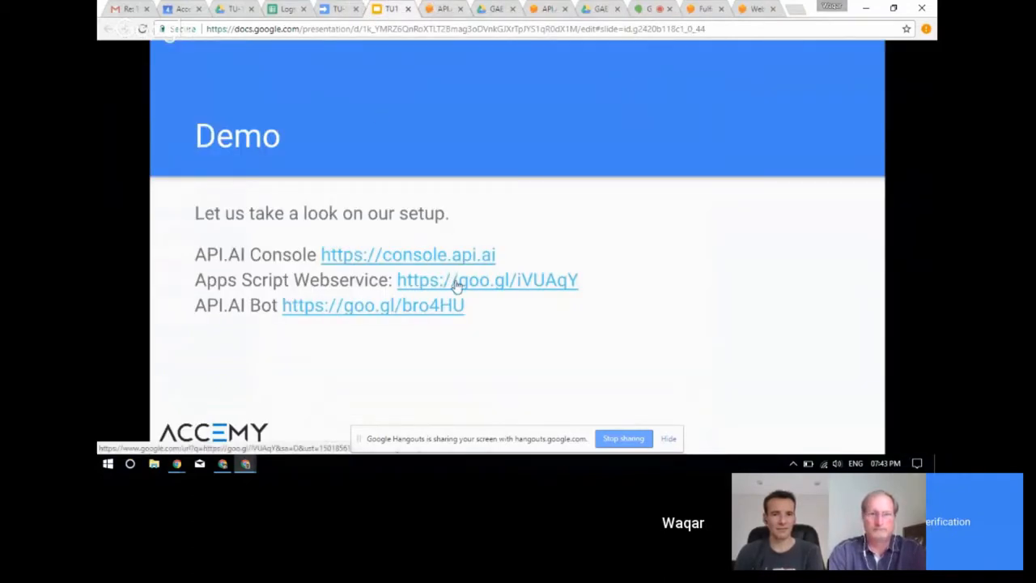
Open the TU-11 Receiver webservice link and highlight serveBot_ in Code.gs
left_click(486, 280)
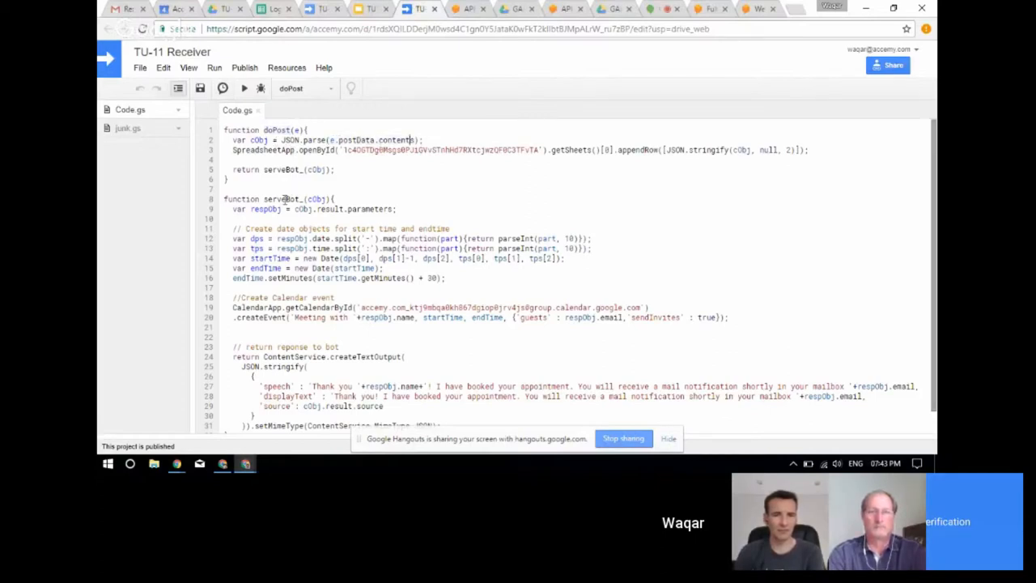
double_click(281, 198)
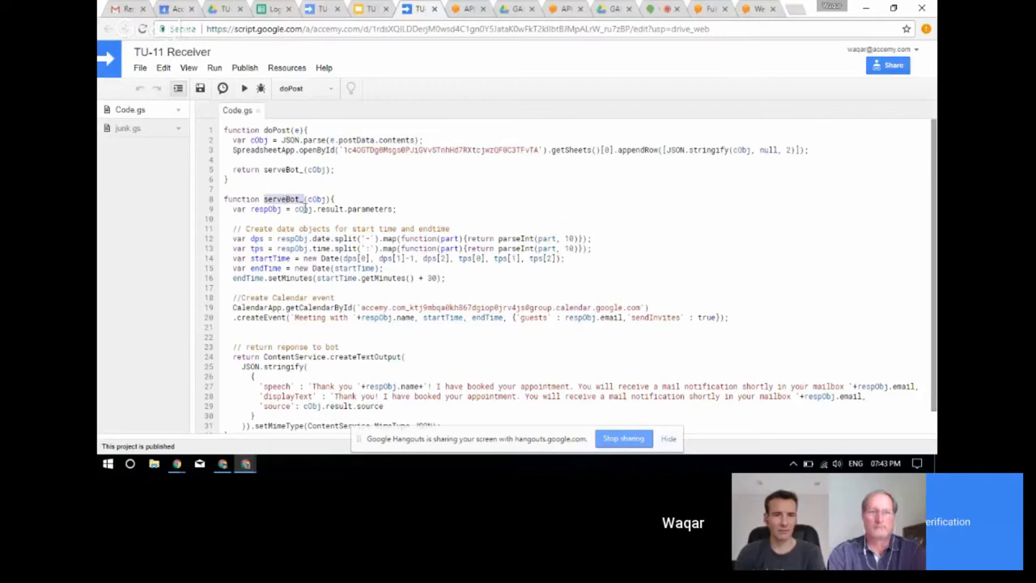
double_click(336, 209)
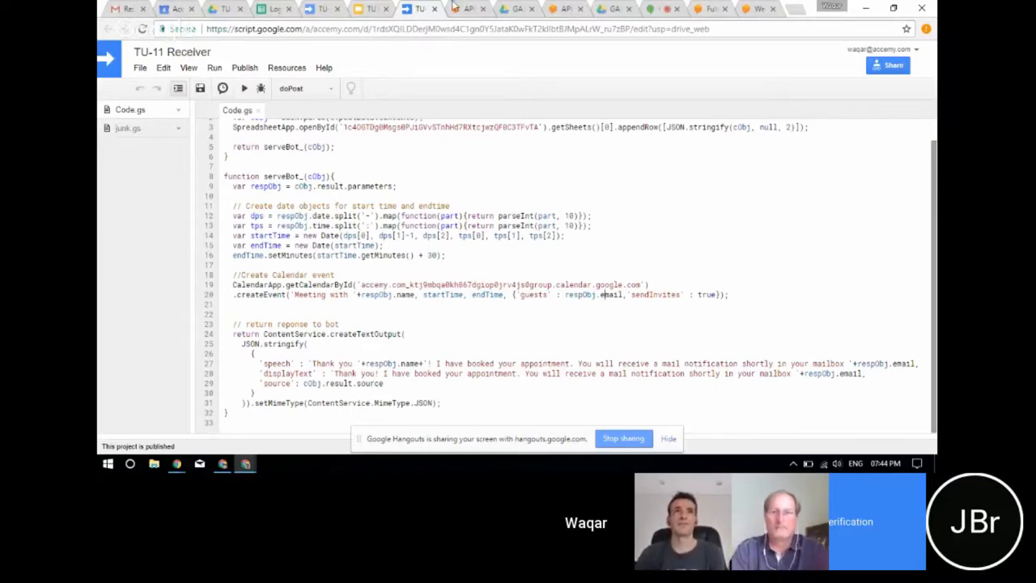
Enable the Web Demo integration for AppointmentBooking and open its chat window
left_click(469, 9)
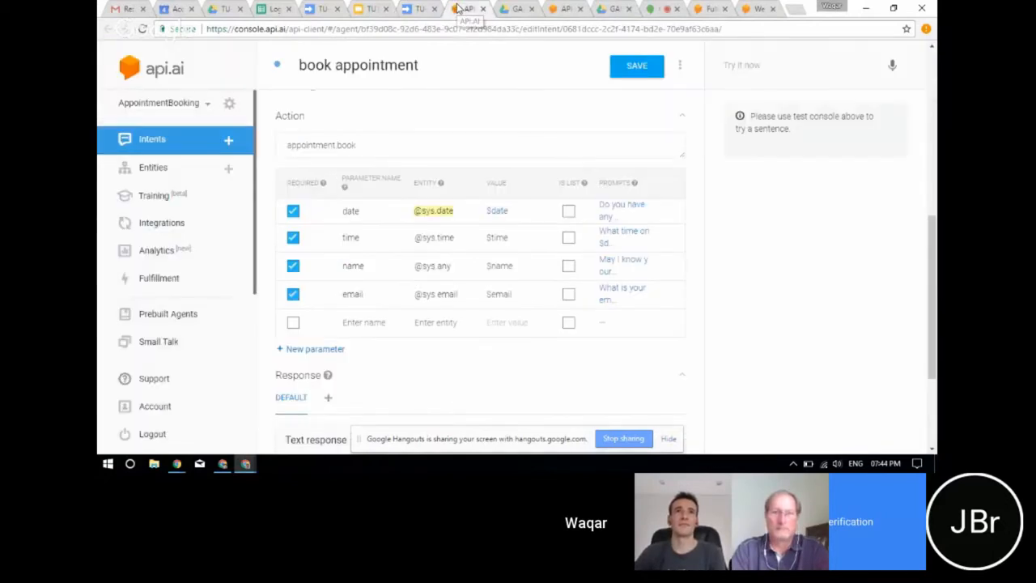
left_click(161, 223)
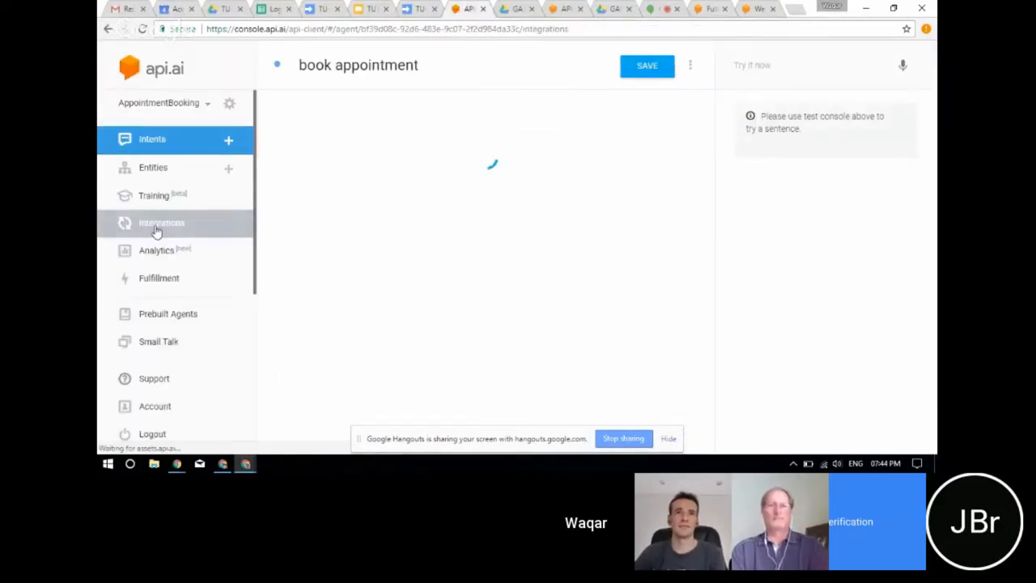
left_click(161, 223)
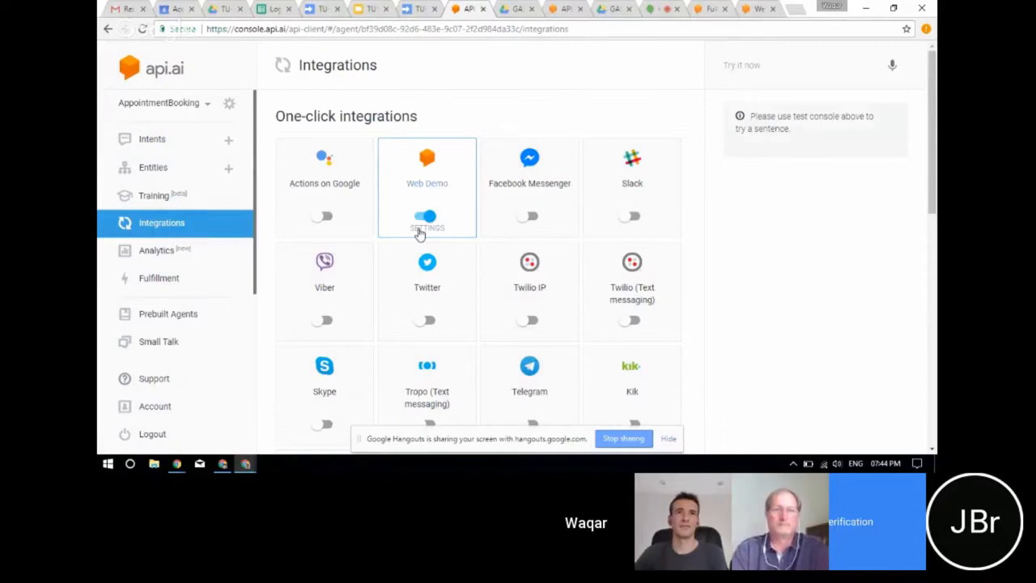
mouse_move(425, 186)
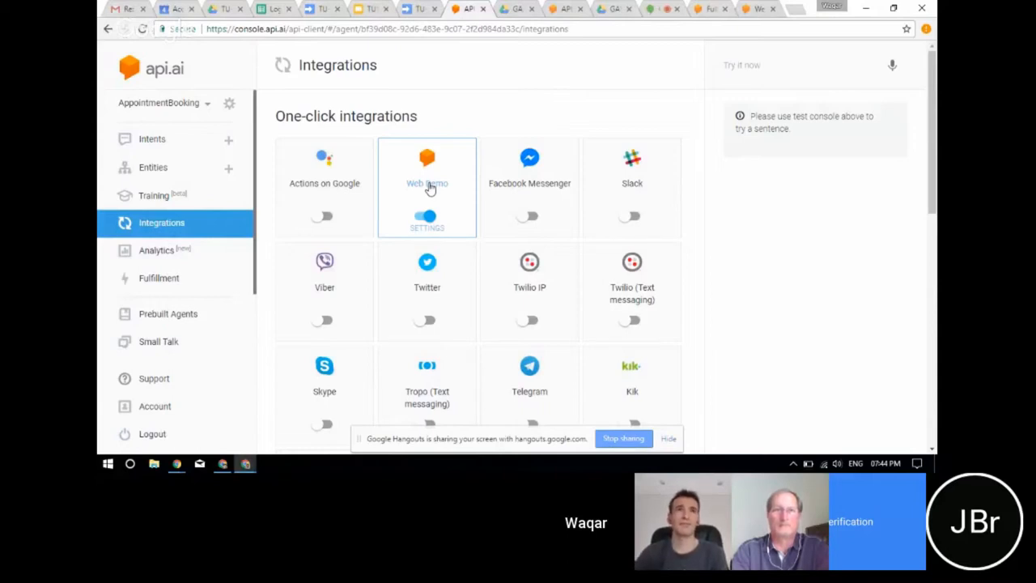
left_click(753, 9)
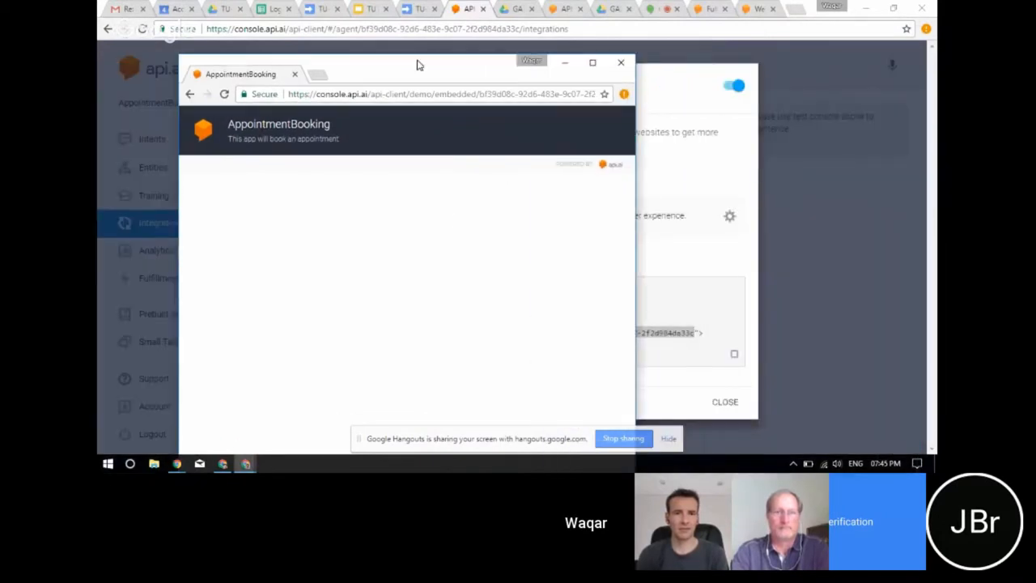
Center the chat window, send 'I want to meet', and answer 'Yes, on next thursday'
left_click_drag(419, 73, 510, 72)
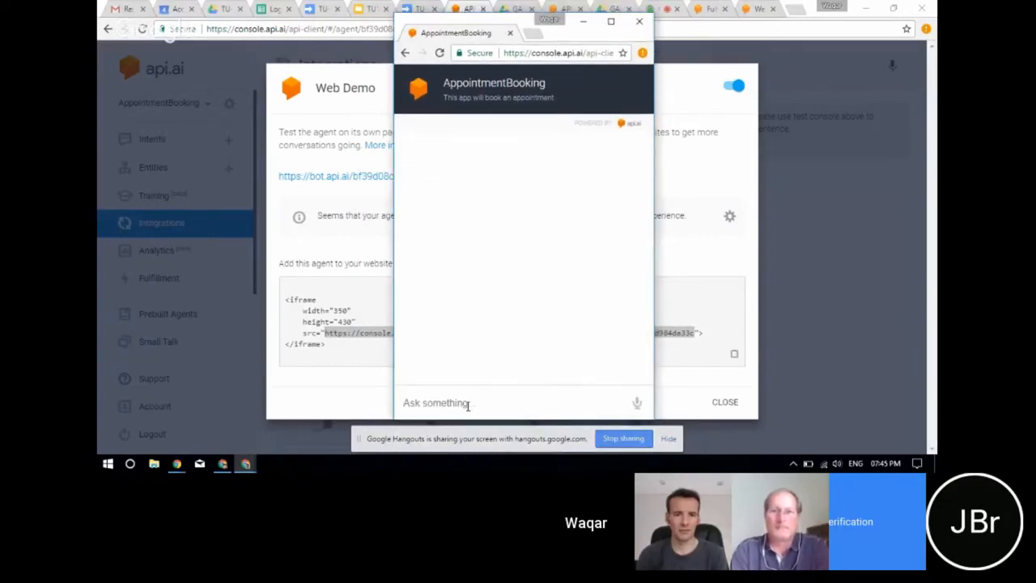
type("I want to meet")
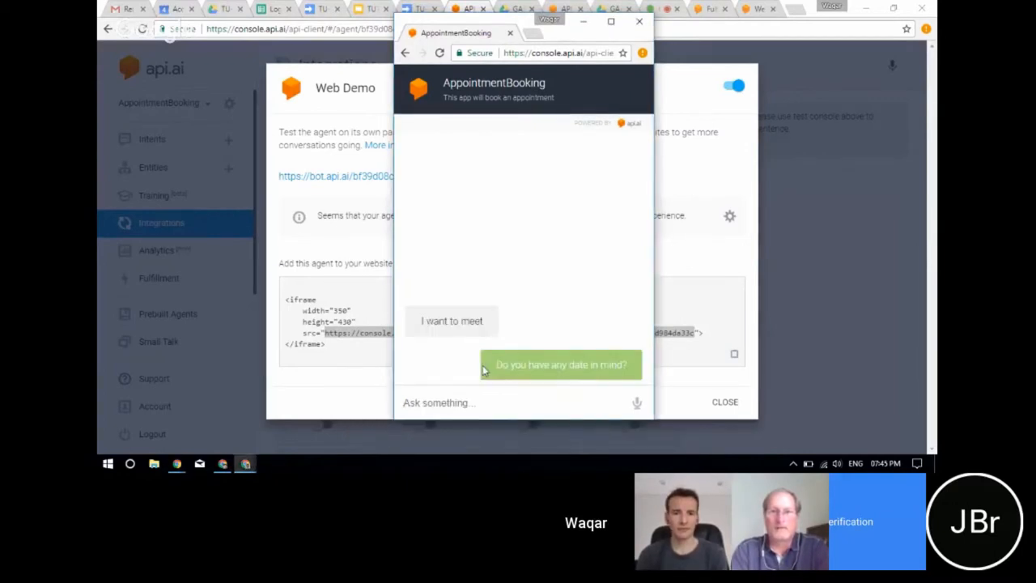
mouse_move(526, 355)
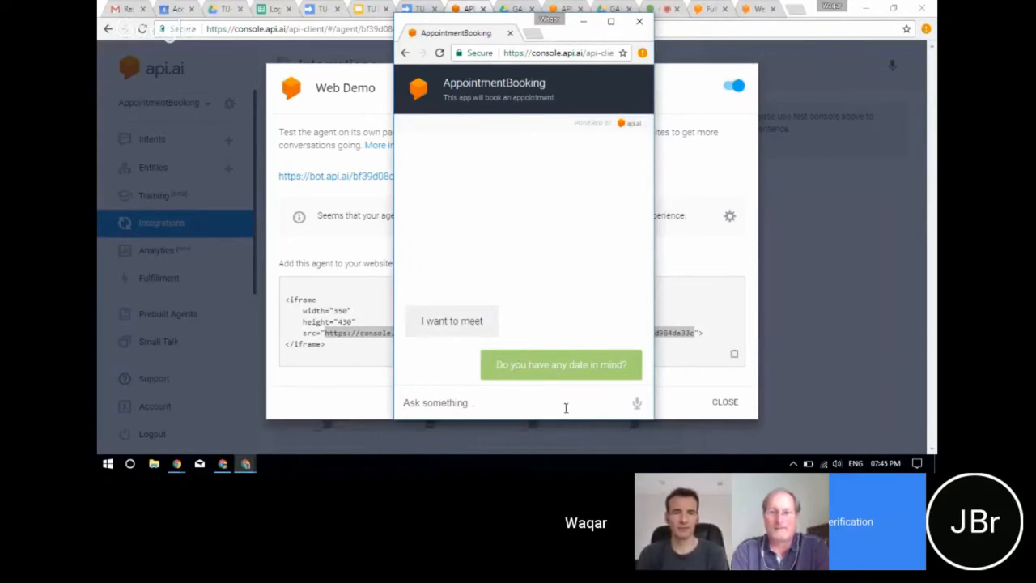
type("Yes, on")
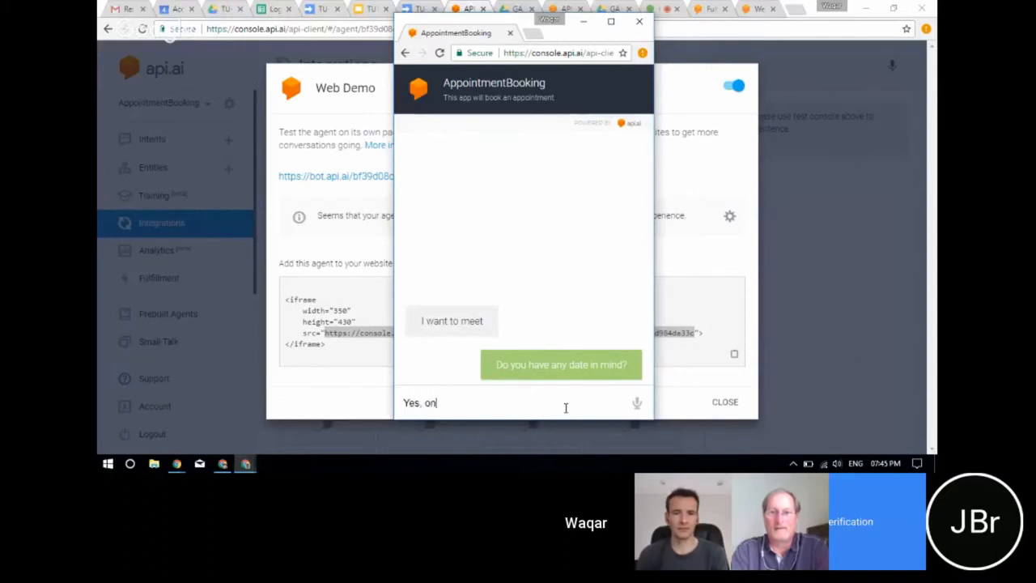
type("next thu")
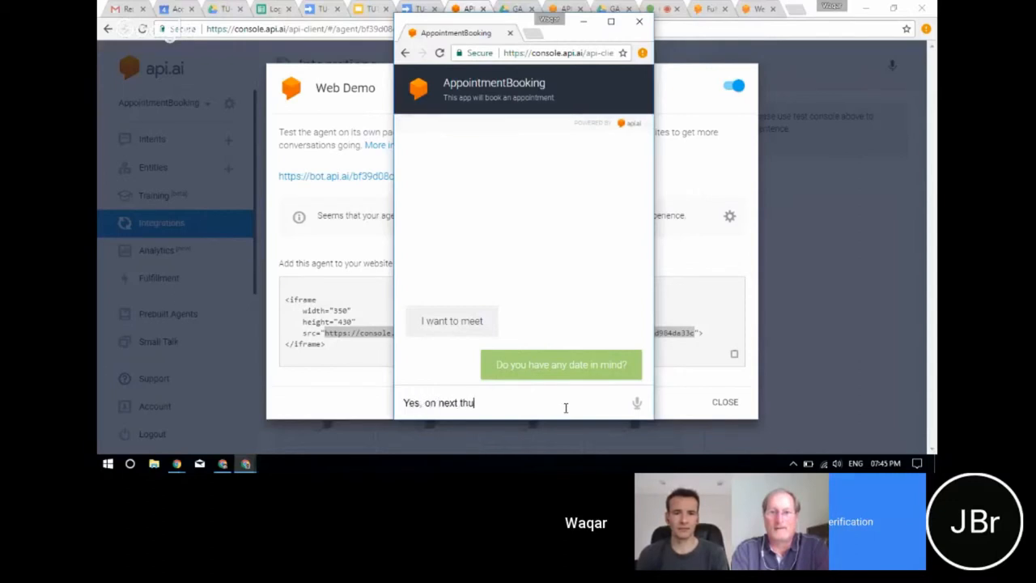
type("rsda")
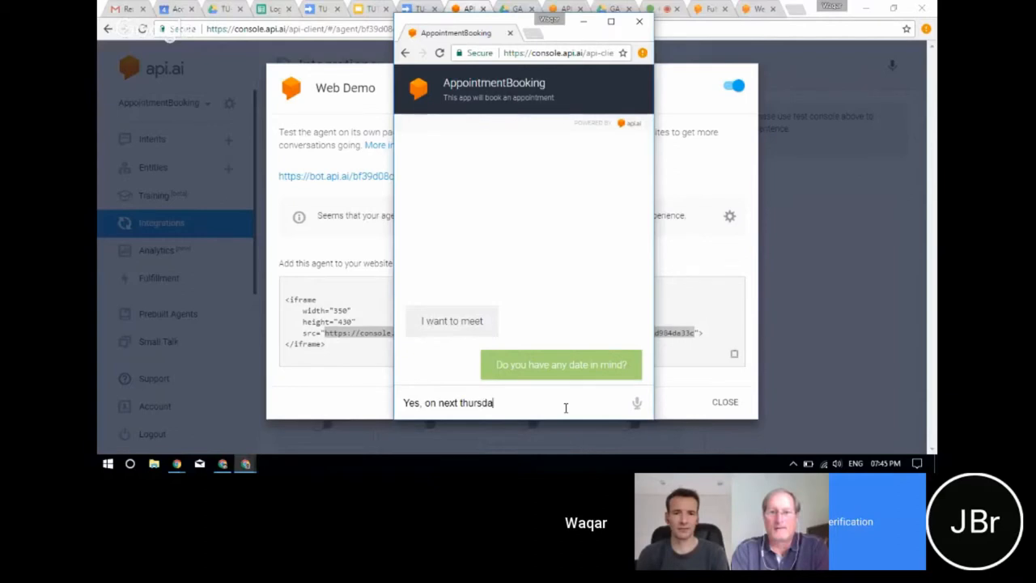
key("enter")
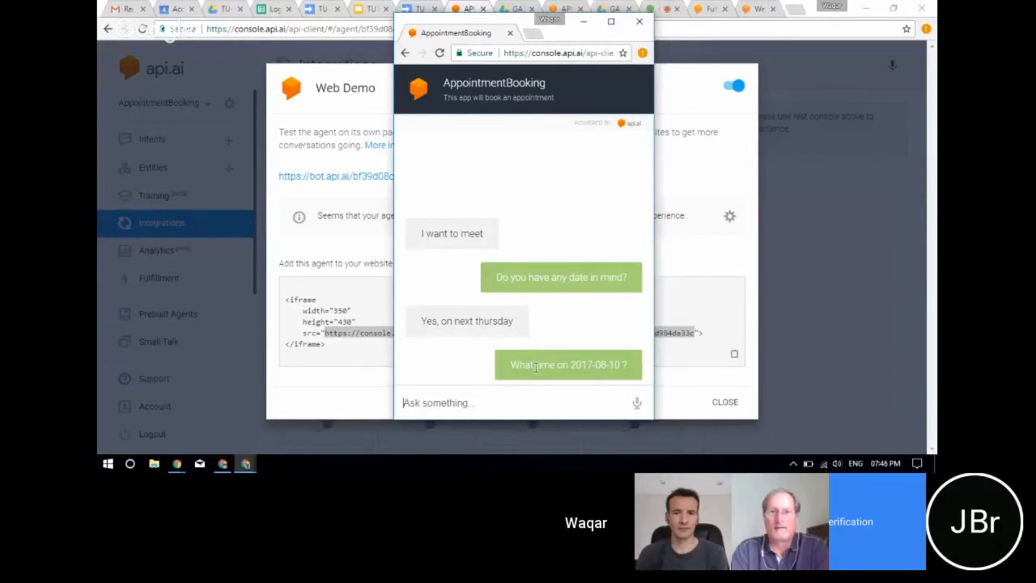
Answer the time prompt with 11, then provide the name and email
type("11")
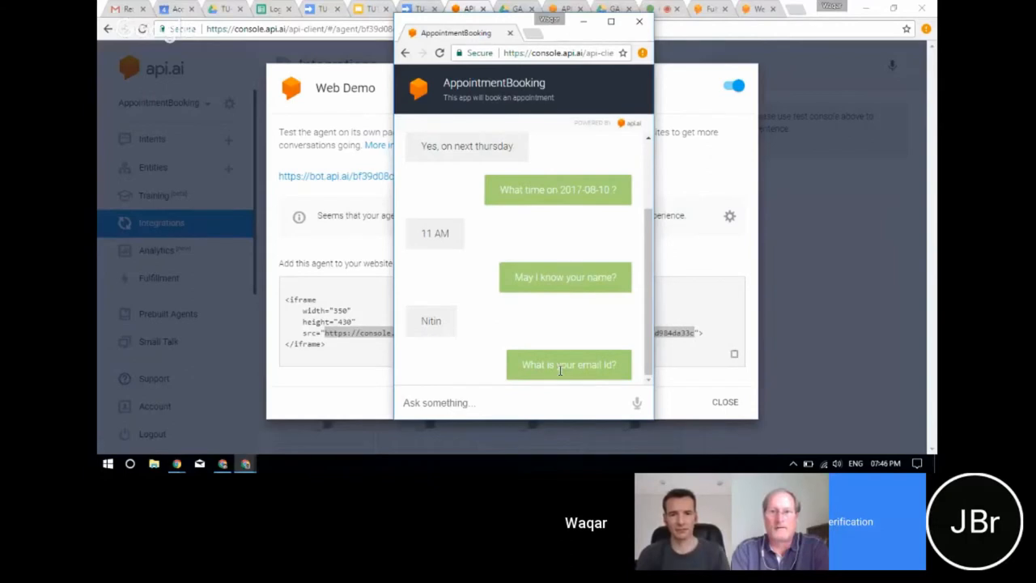
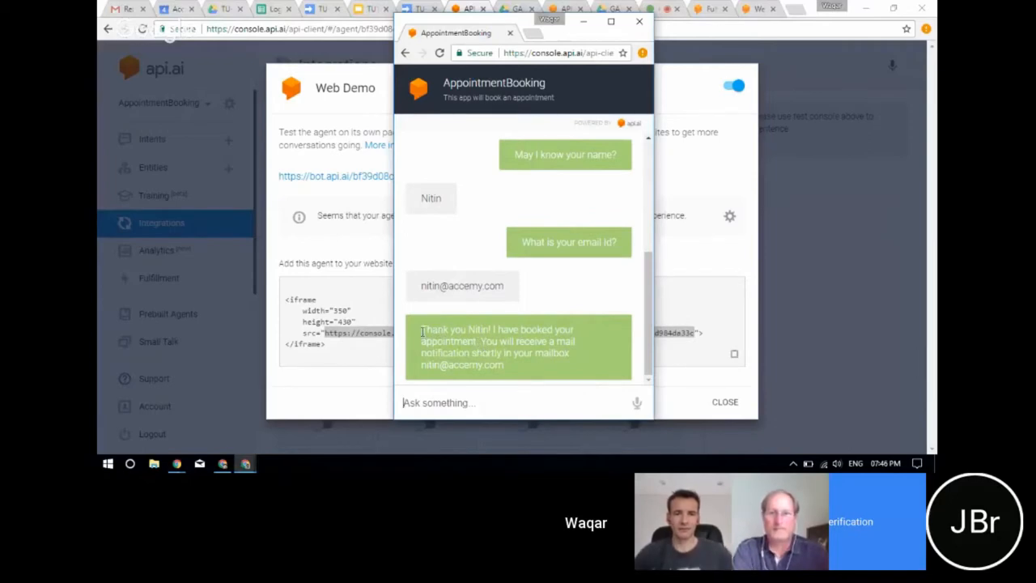
left_click_drag(422, 329, 465, 358)
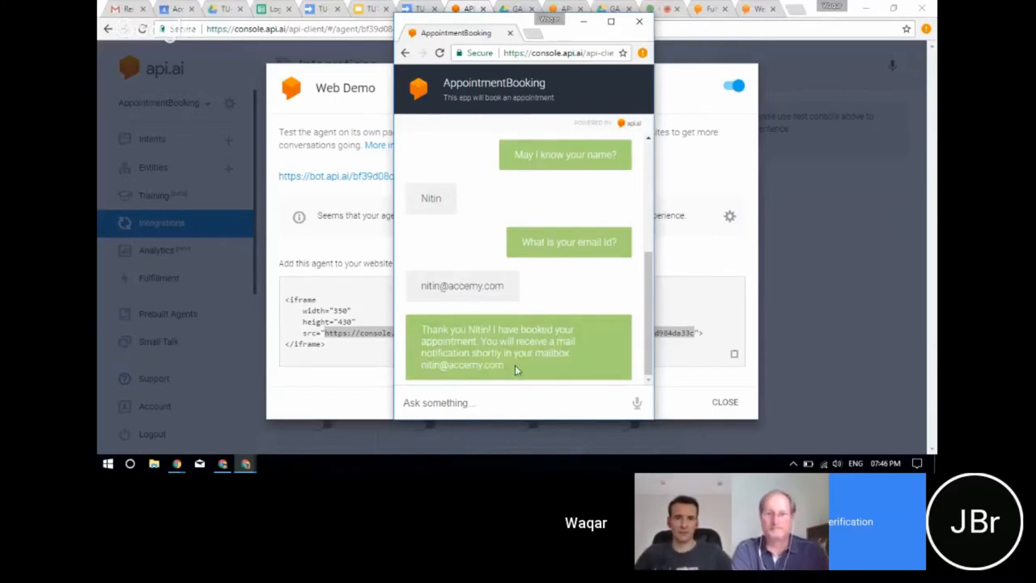
left_click_drag(423, 329, 502, 365)
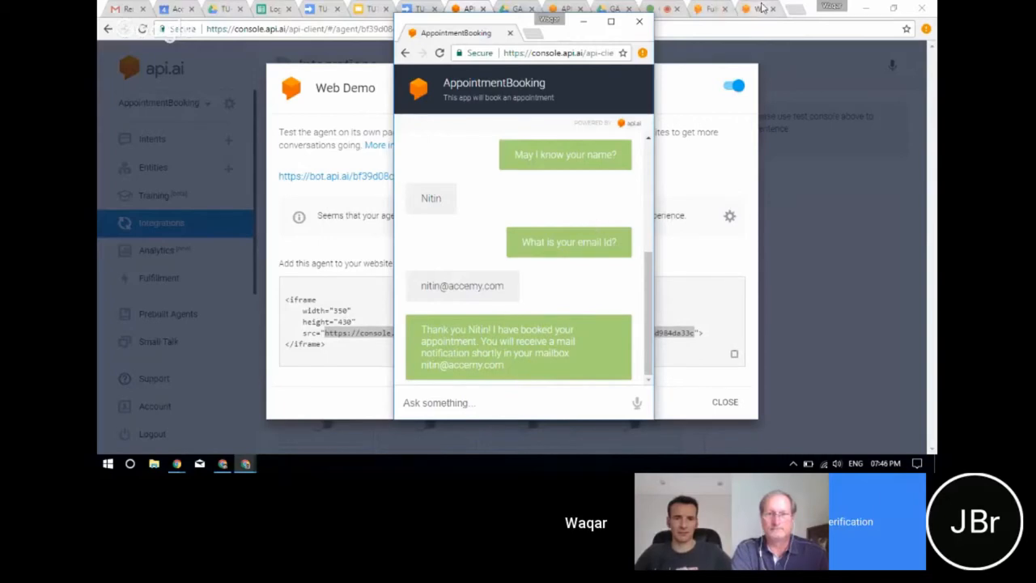
Verify the Meeting with Nitin on August 10, 11:00–11:30am in Month view, then return to Slides
left_click(757, 8)
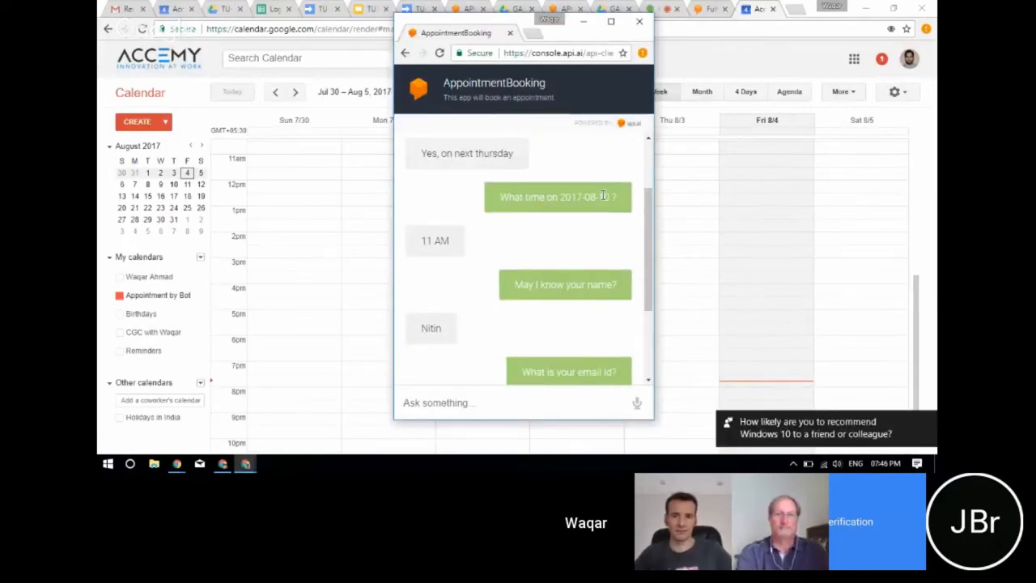
left_click(638, 22)
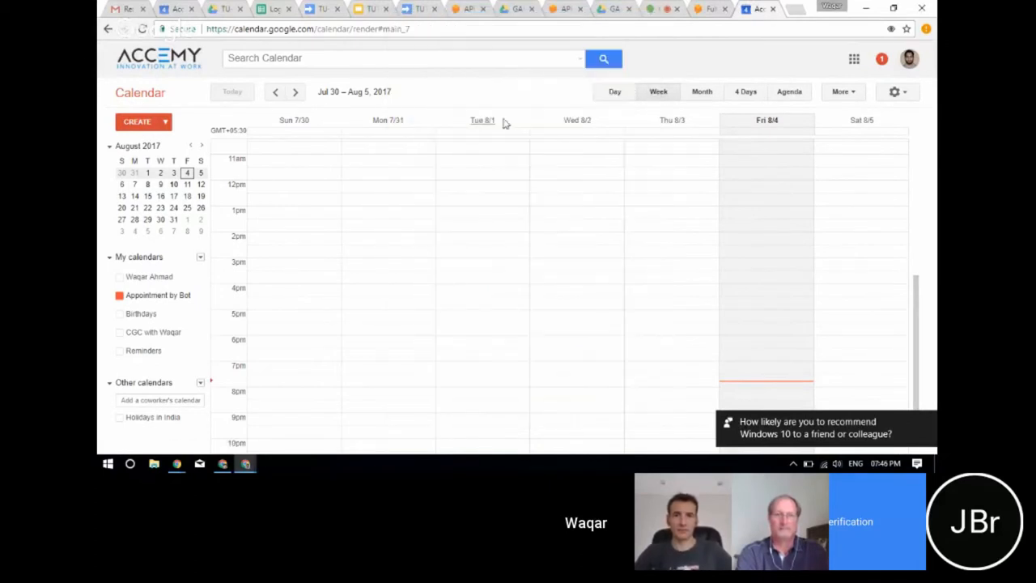
left_click(701, 92)
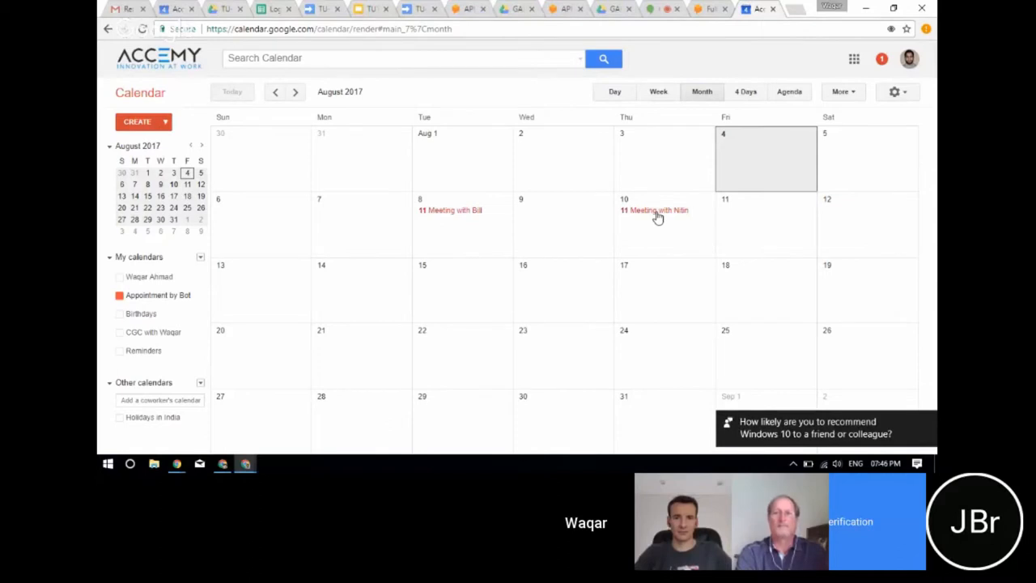
left_click(655, 210)
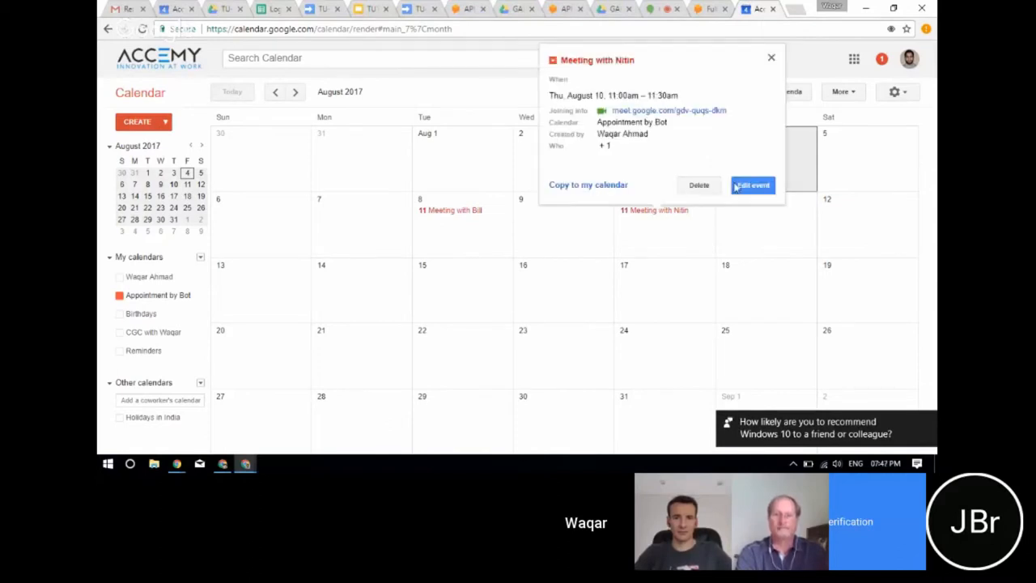
left_click(752, 184)
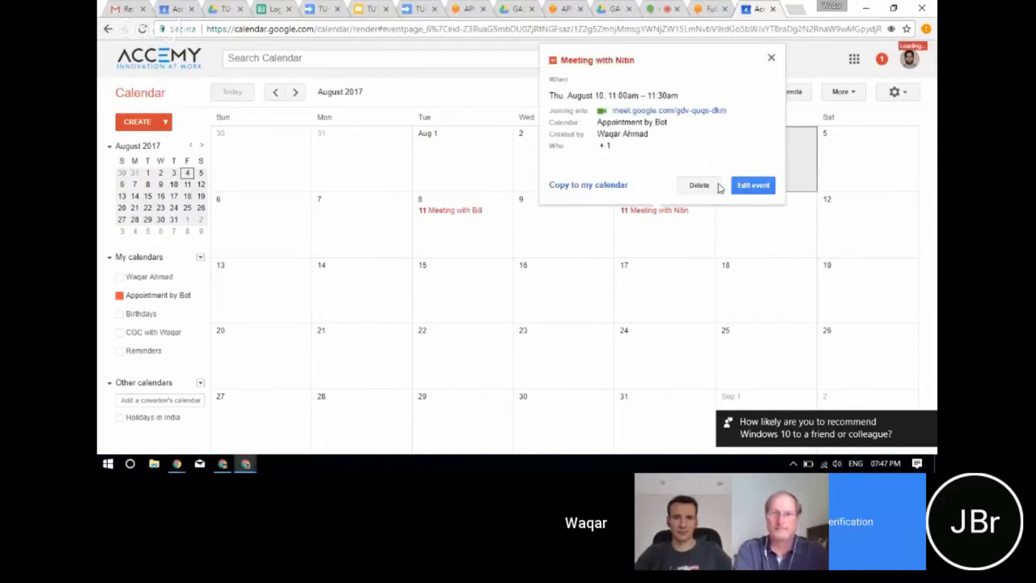
left_click(751, 184)
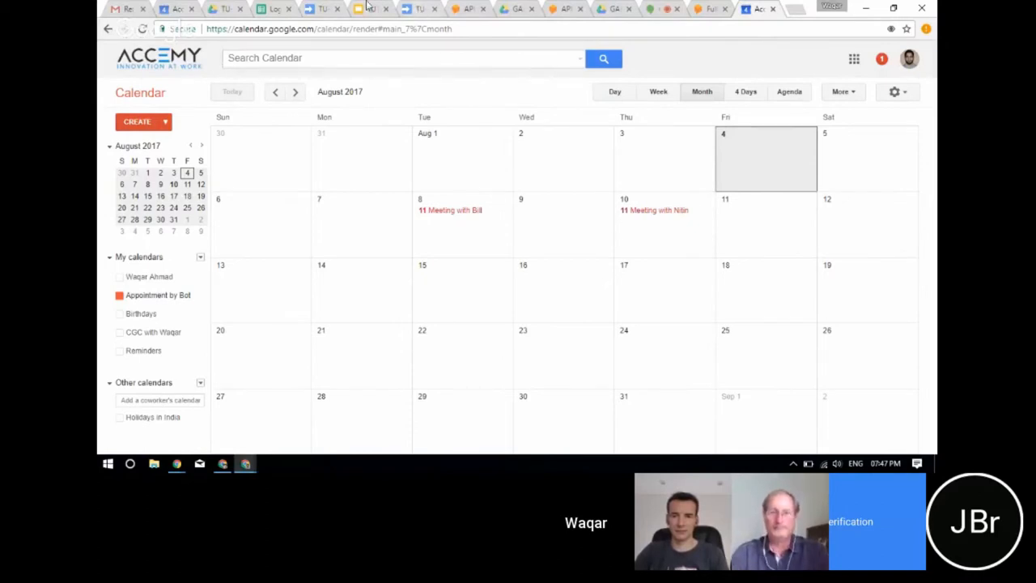
left_click(365, 8)
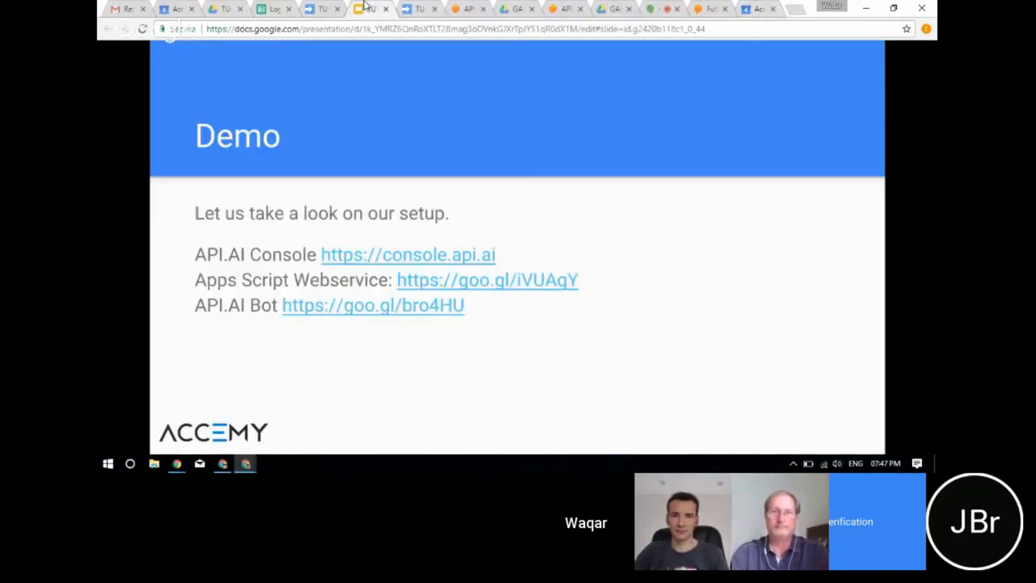